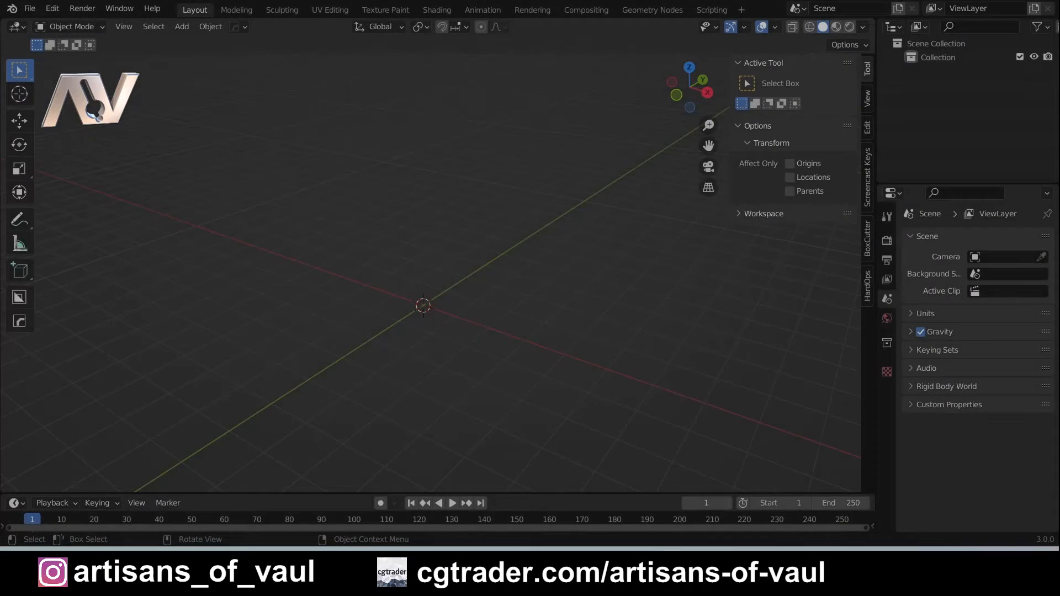
Step: Enable the 'Import-Export: STL format' add-on in Preferences, found by searching 'stl'
left_click(51, 8)
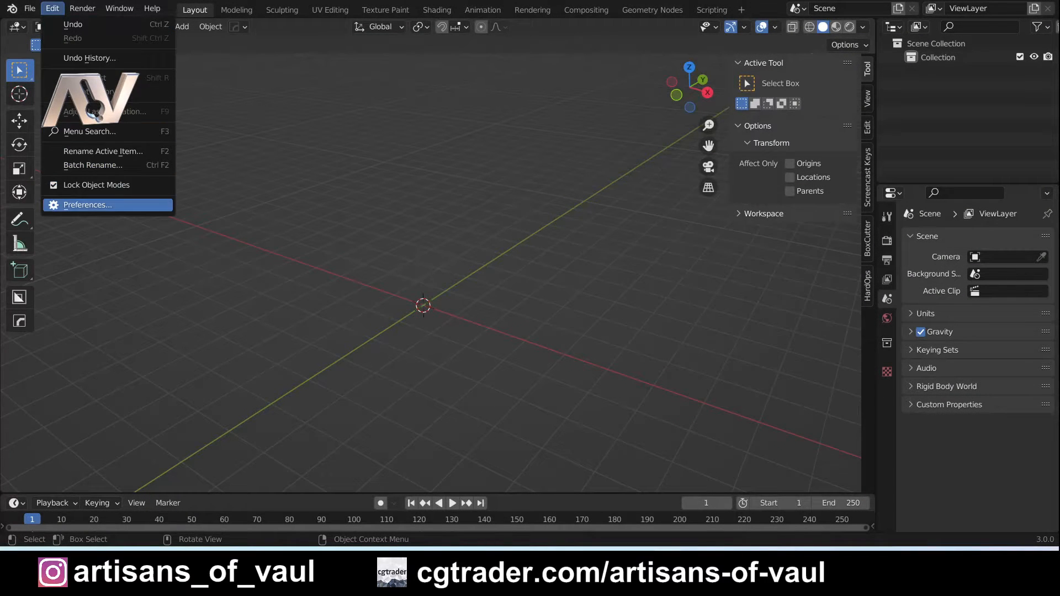
left_click(87, 205)
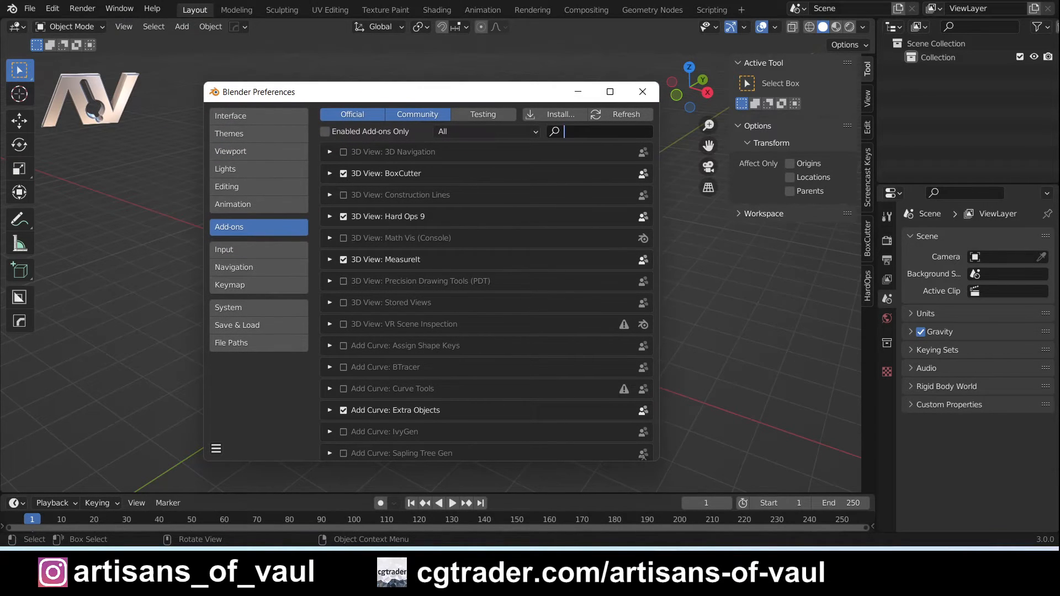
type("stl")
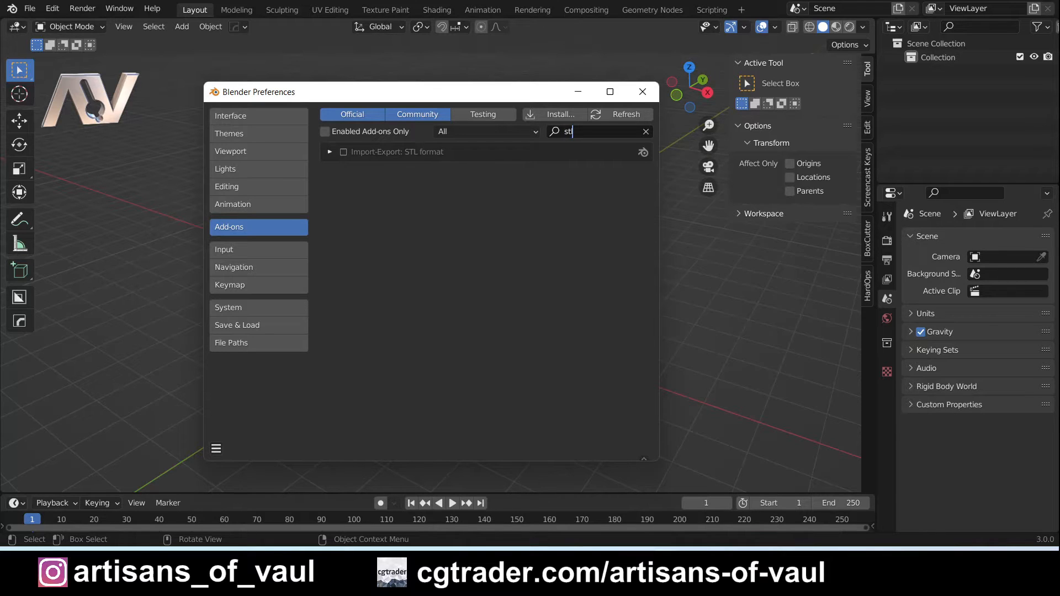
left_click(342, 151)
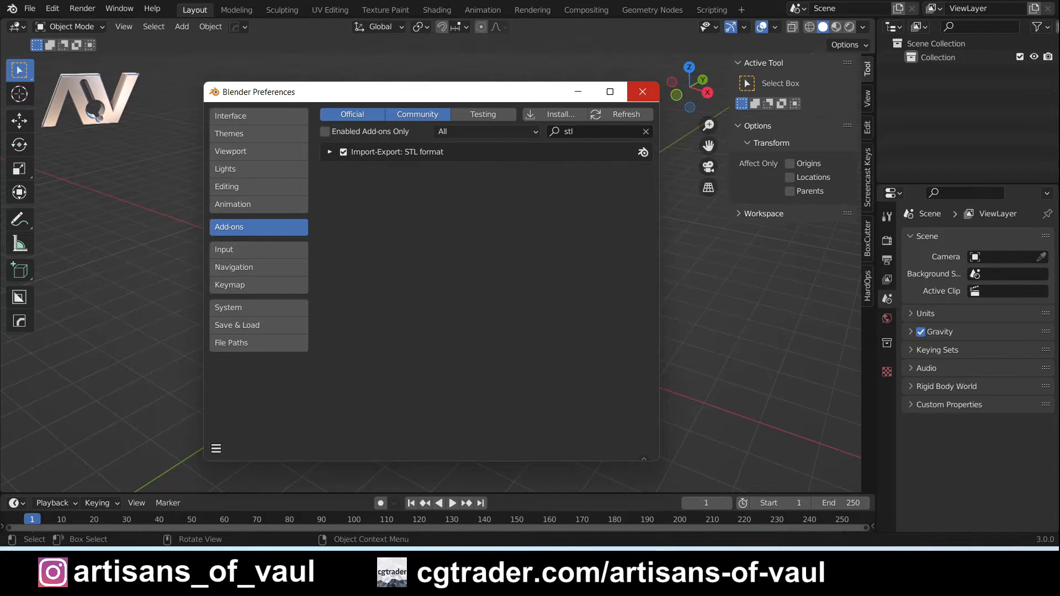
left_click(640, 91)
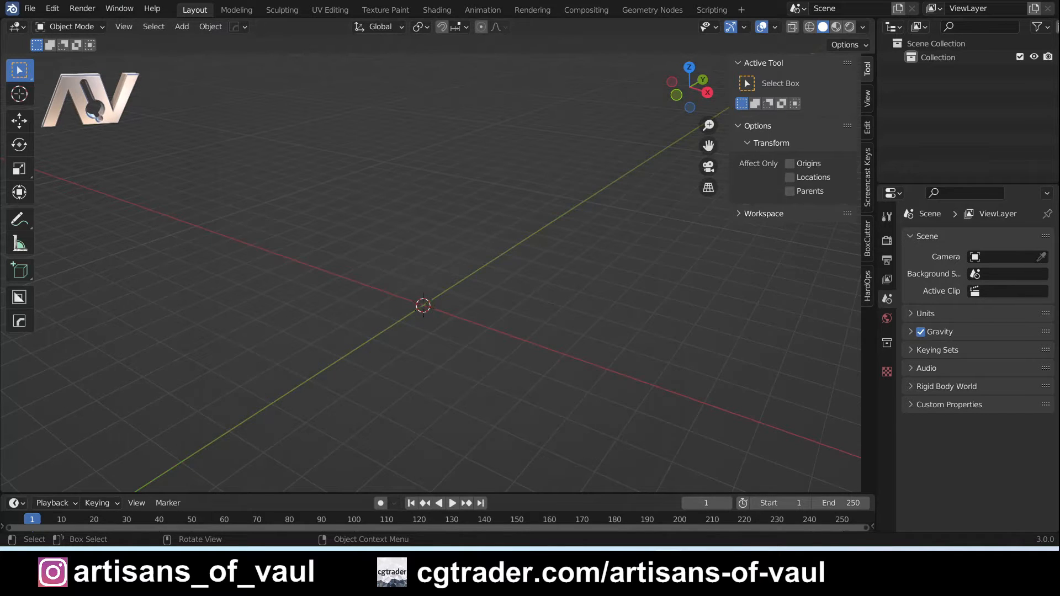
Step: Import Gatling_Array.stl through File > Import > Stl
left_click(30, 9)
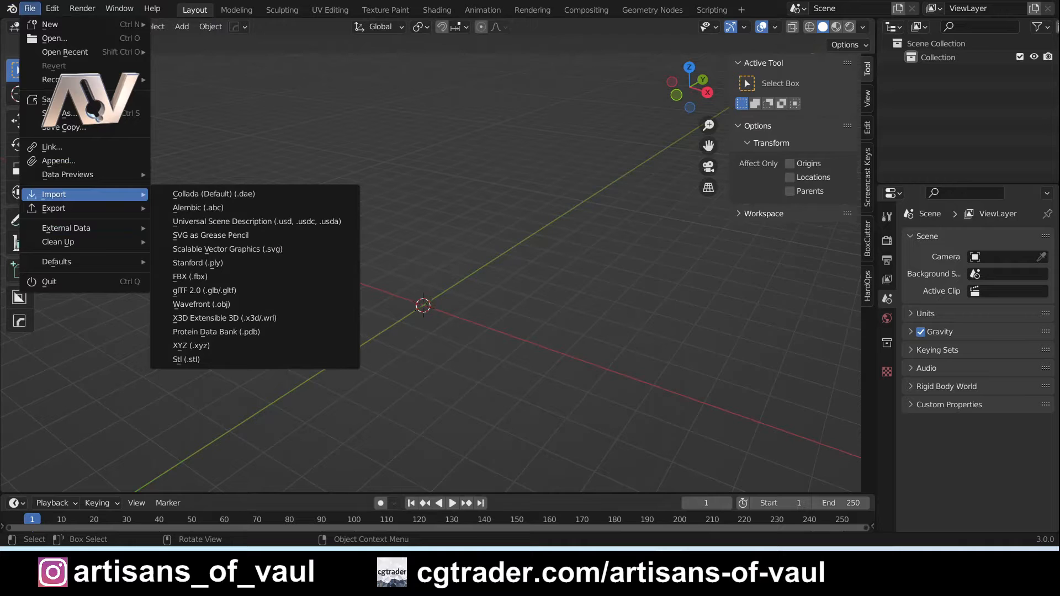
mouse_move(186, 359)
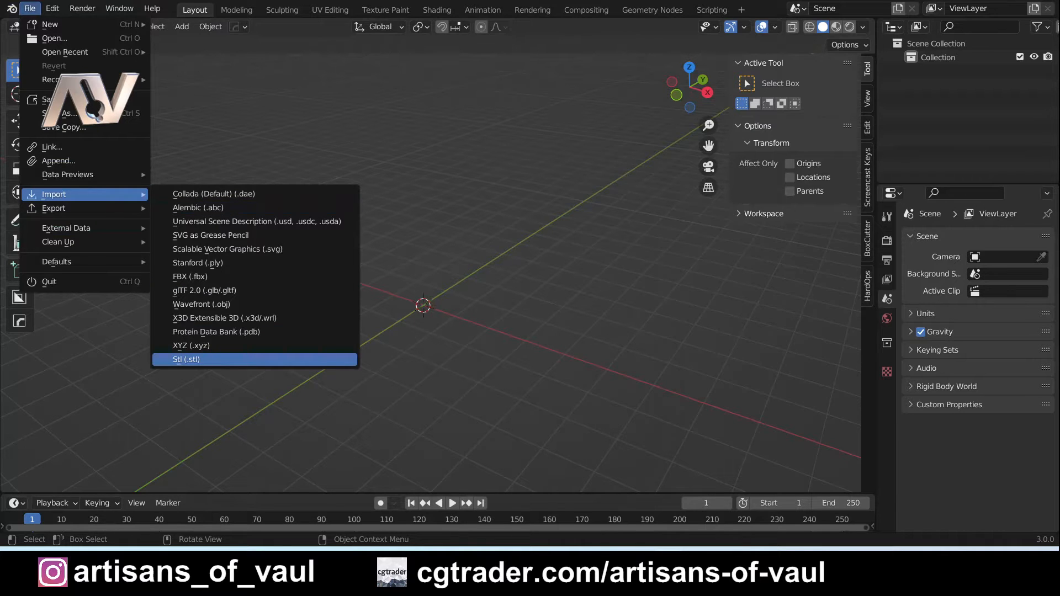
left_click(186, 359)
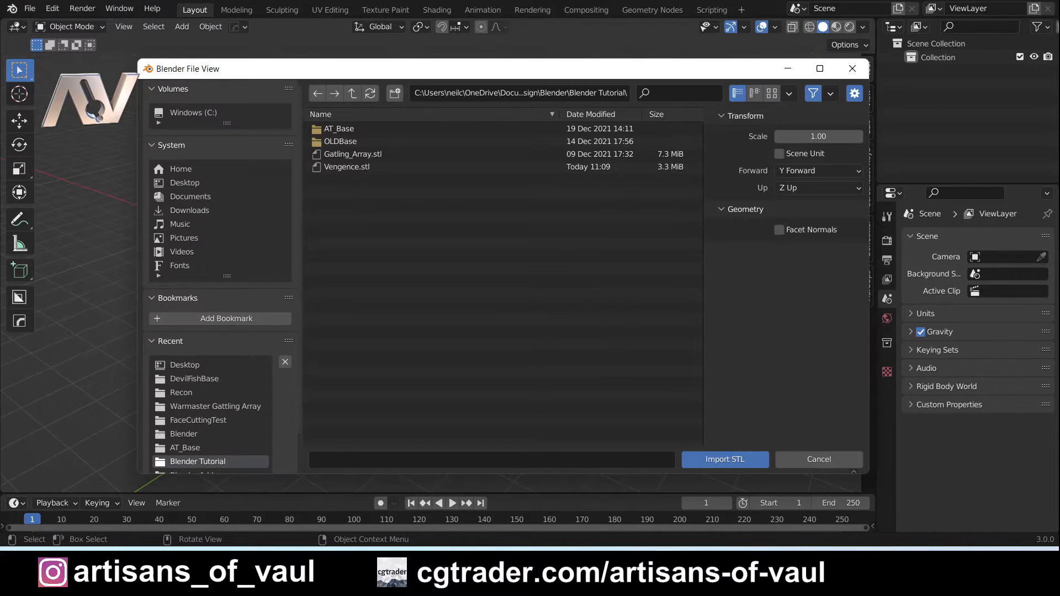
left_click(818, 458)
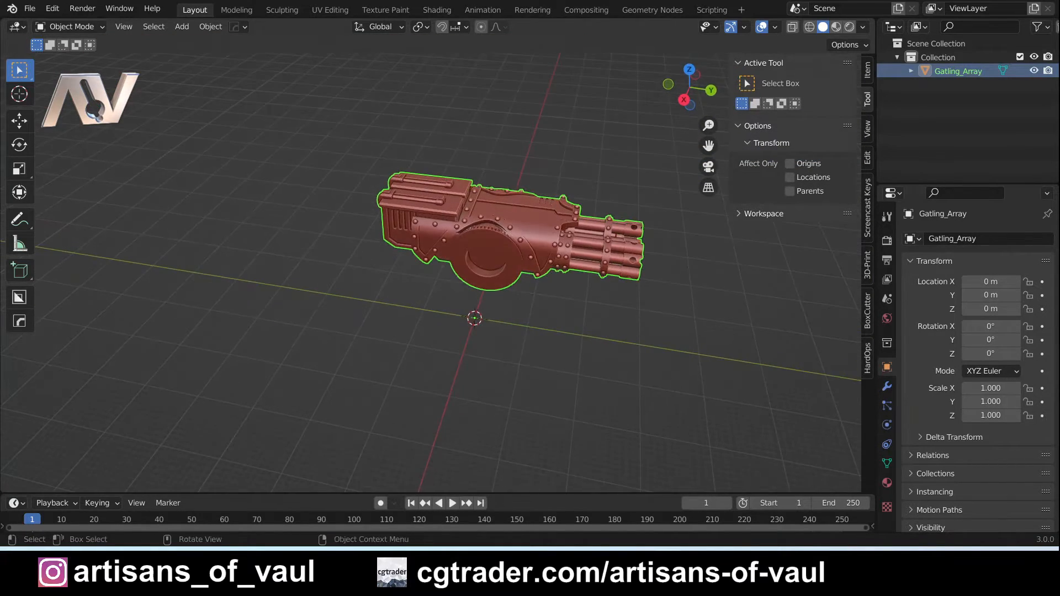
Step: Enter Edit Mode on Gatling_Array to examine its dense triangulated mesh
key("Tab")
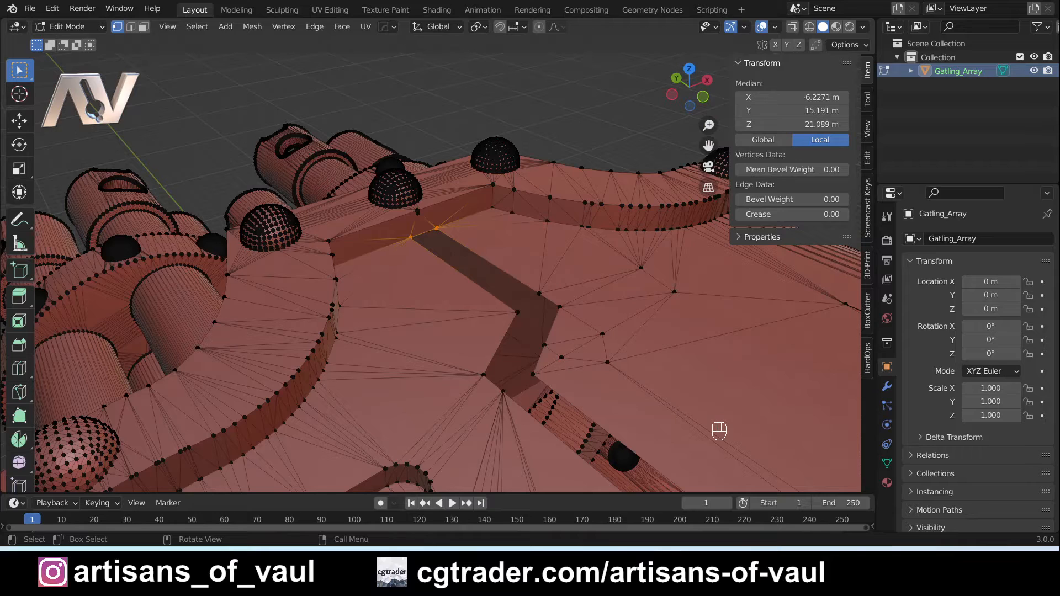
key("Tab")
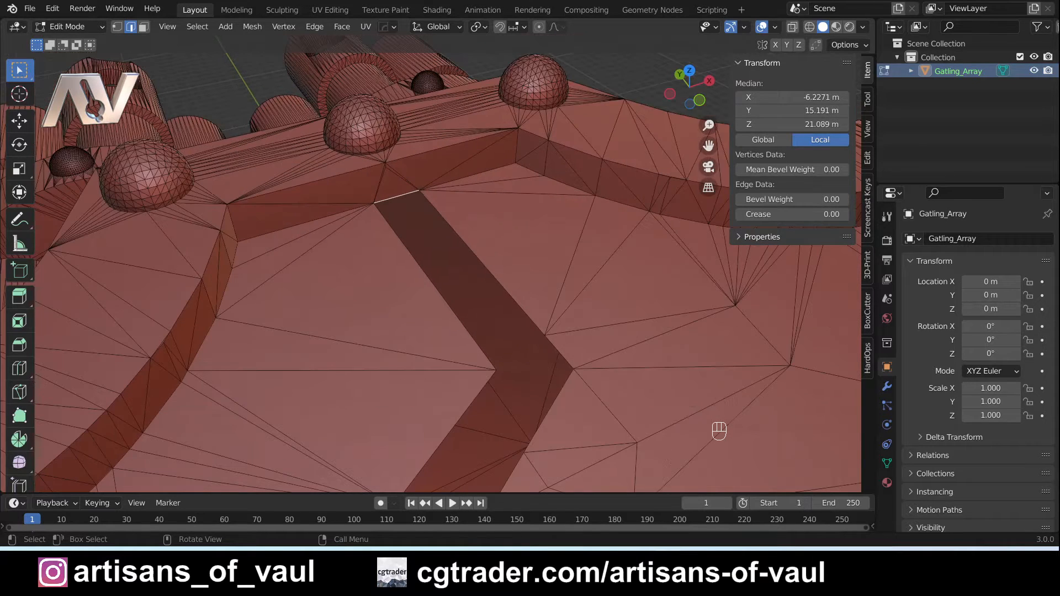
key("ctrl+z")
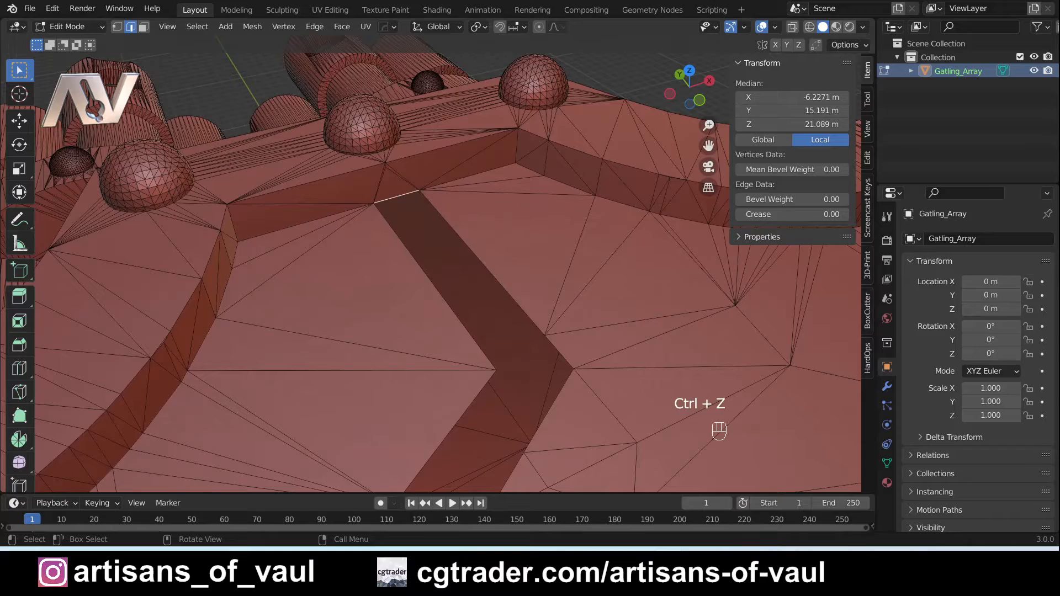
key("f")
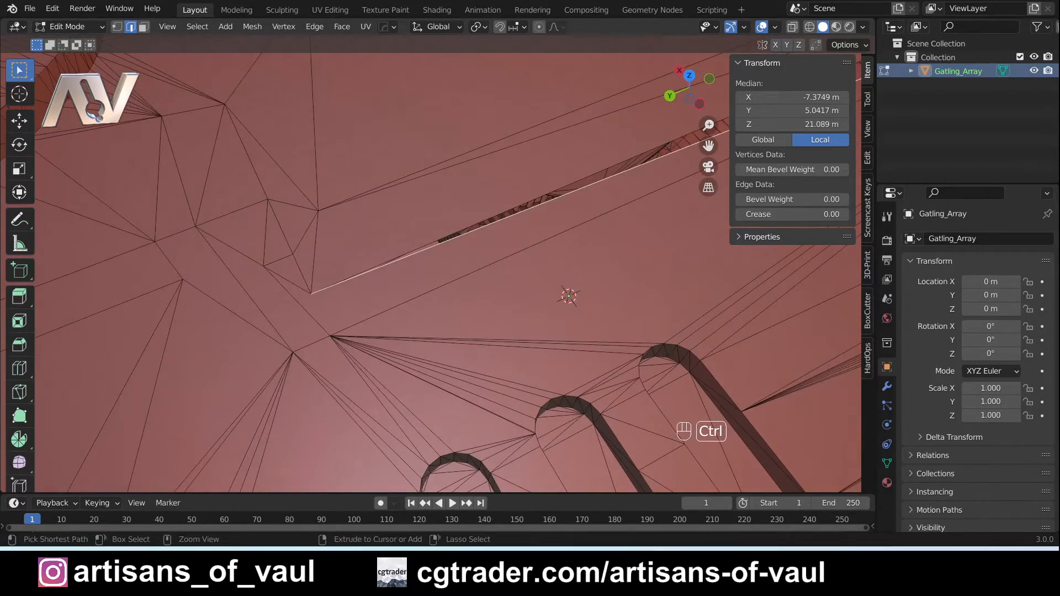
key("ctrl+z")
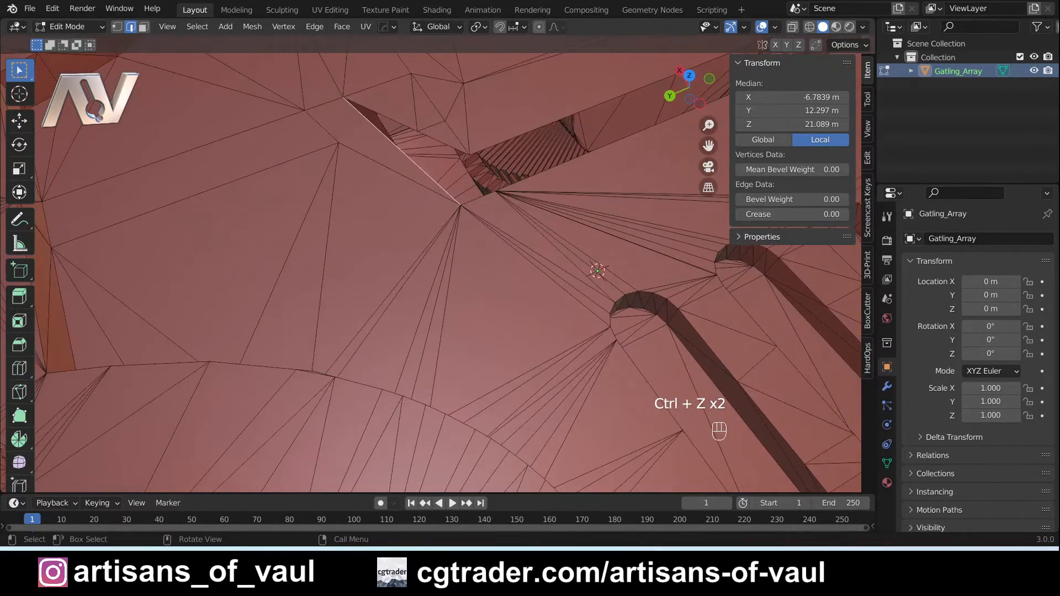
key("Tab")
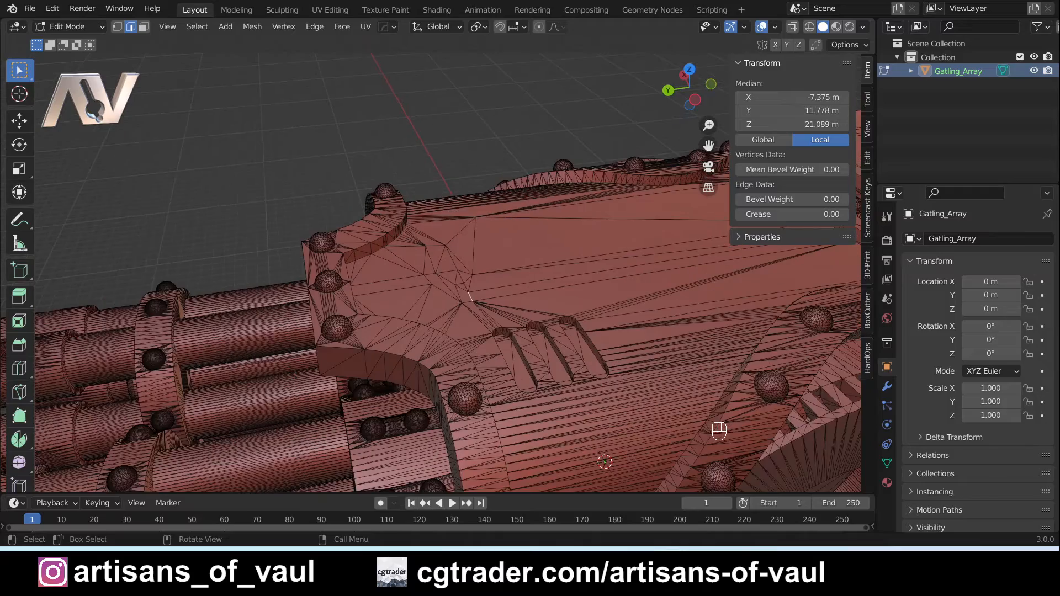
Step: Return Gatling_Array to Object Mode and delete it from the scene
key("Tab")
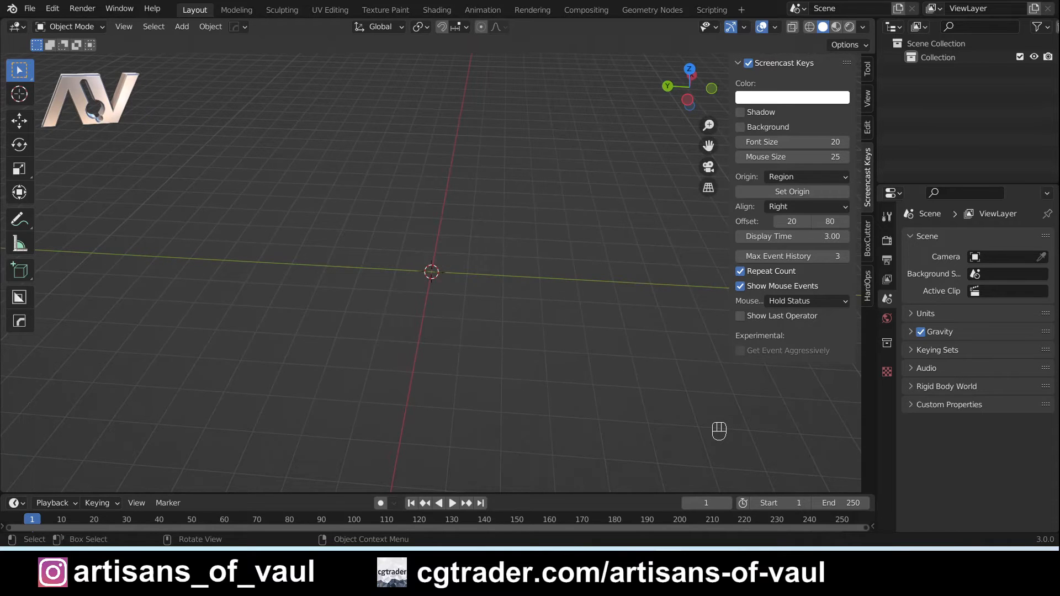
Step: Import the Vengence.stl ship model
left_click(30, 8)
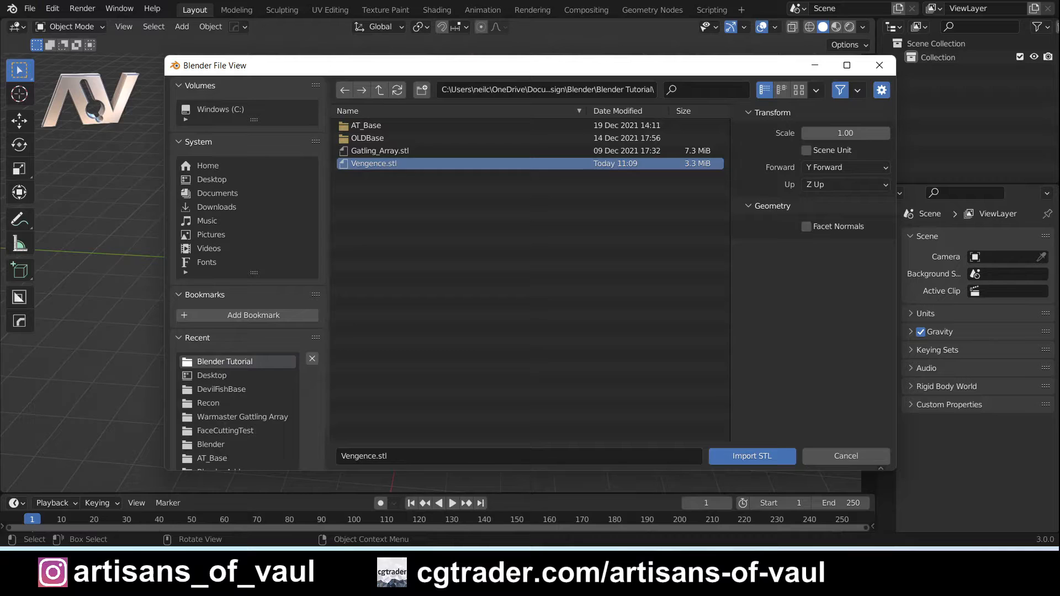
mouse_move(751, 455)
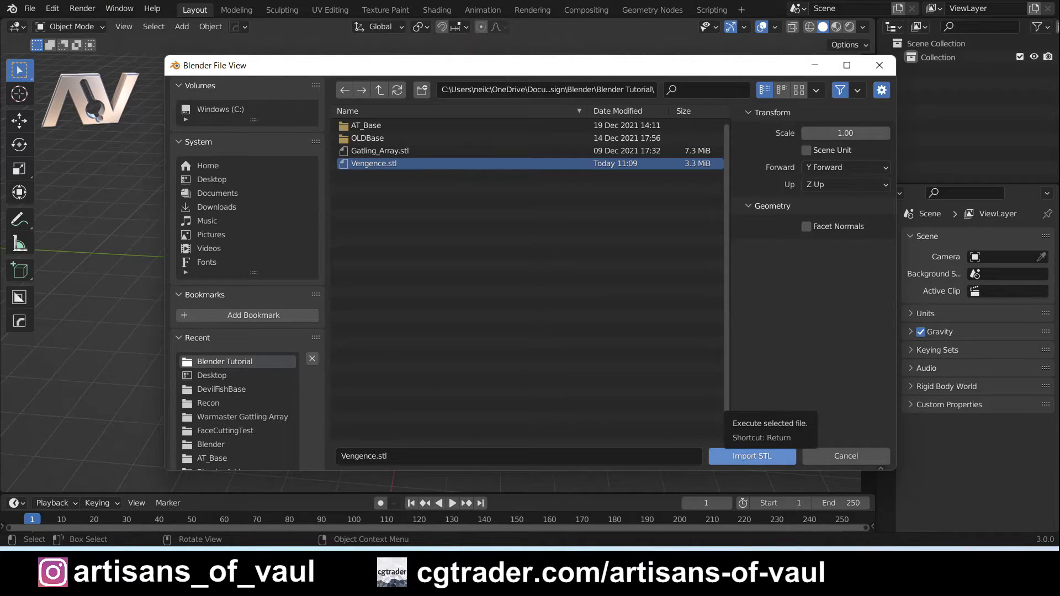
left_click(751, 456)
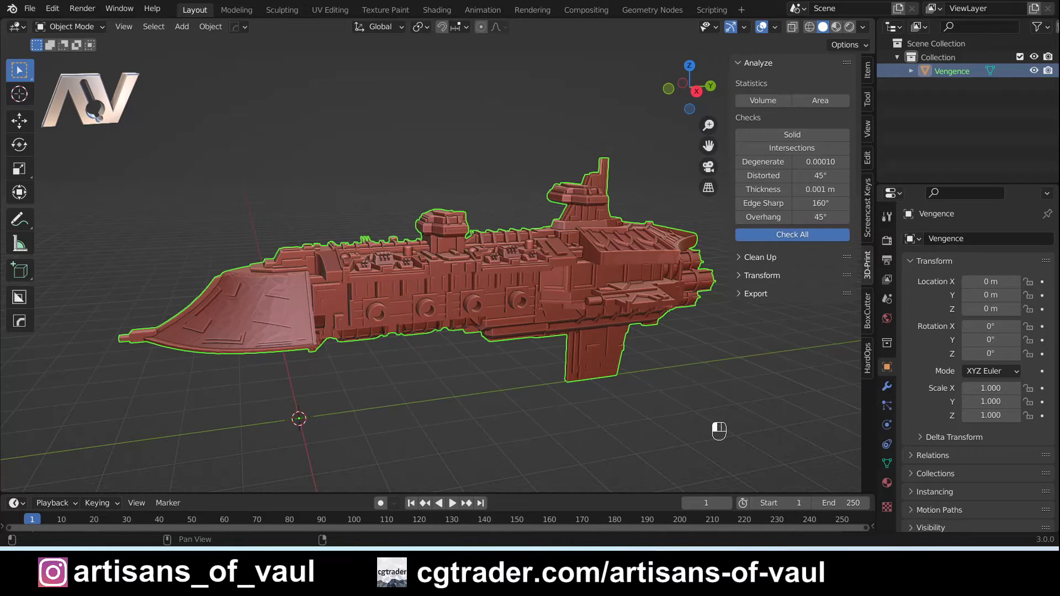
Step: Run Check All in the 3D-Print panel to count intersecting, zero and thin faces
left_click(791, 234)
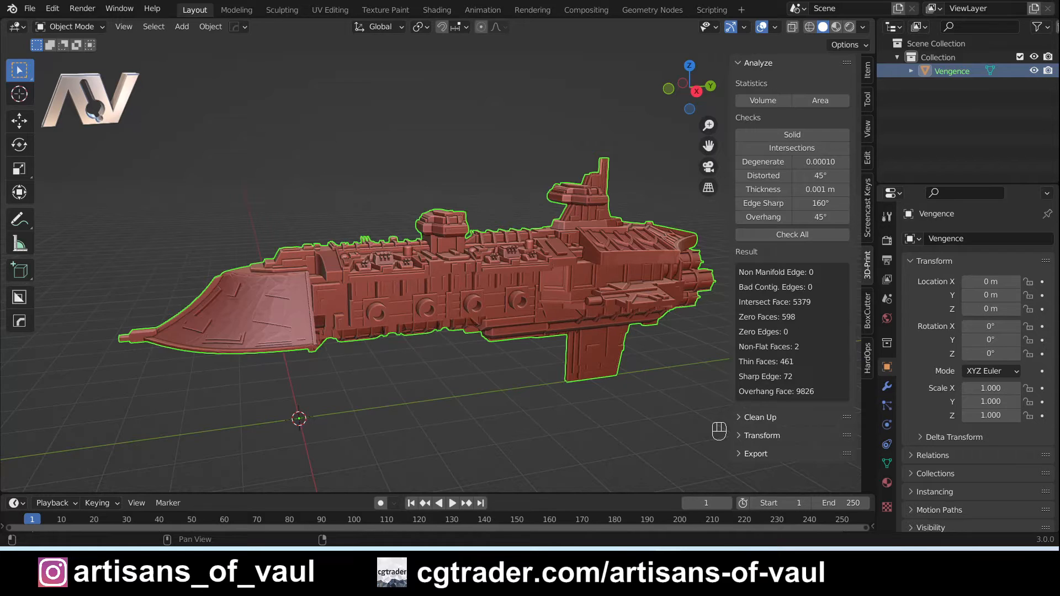
left_click(759, 416)
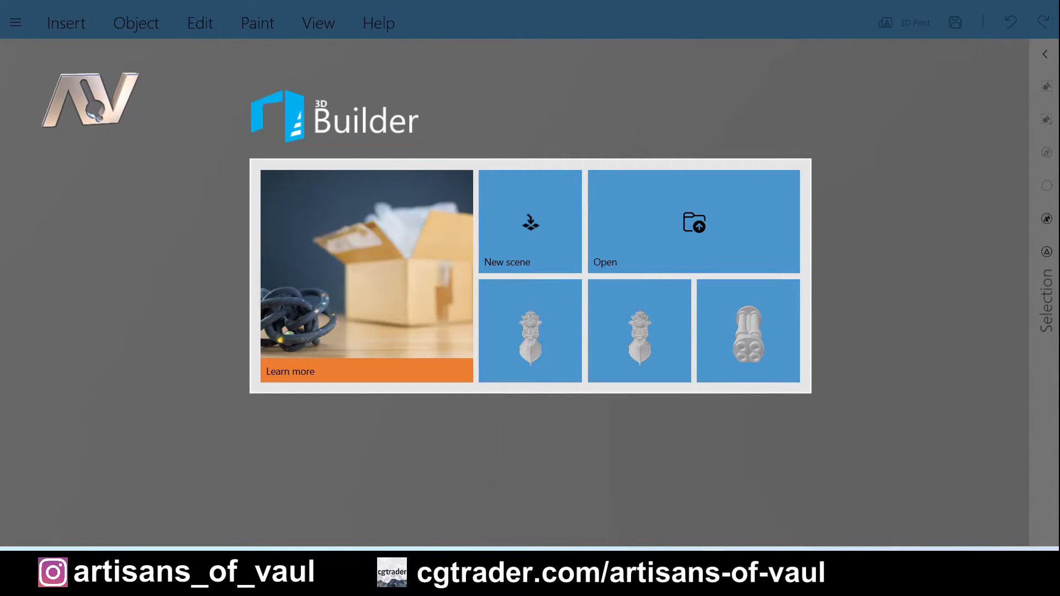
Step: Open the Vengence model in 3D Builder and repair the invalidly defined object
left_click(693, 221)
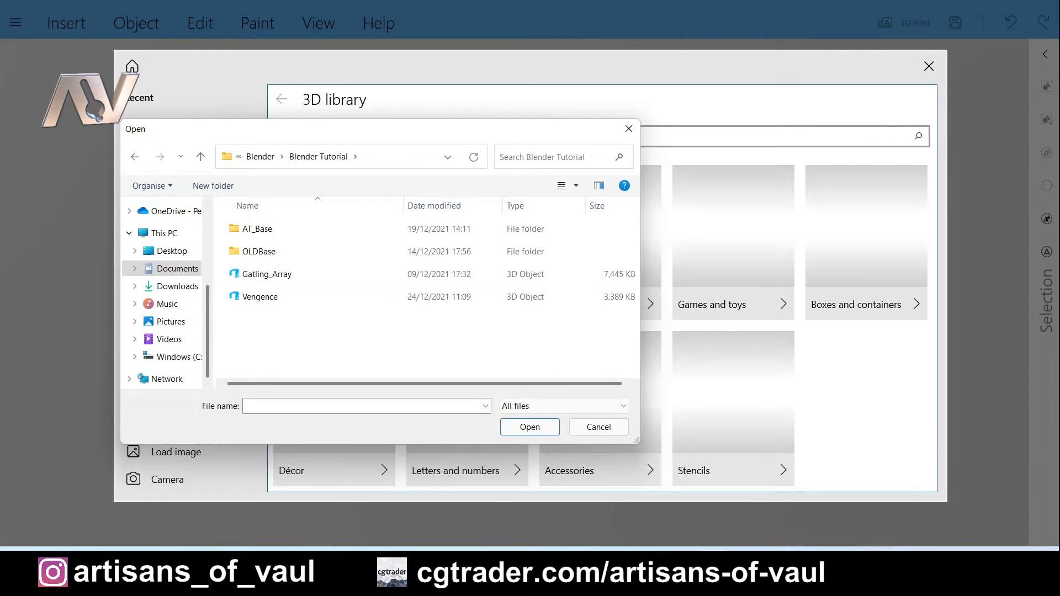
left_click(260, 297)
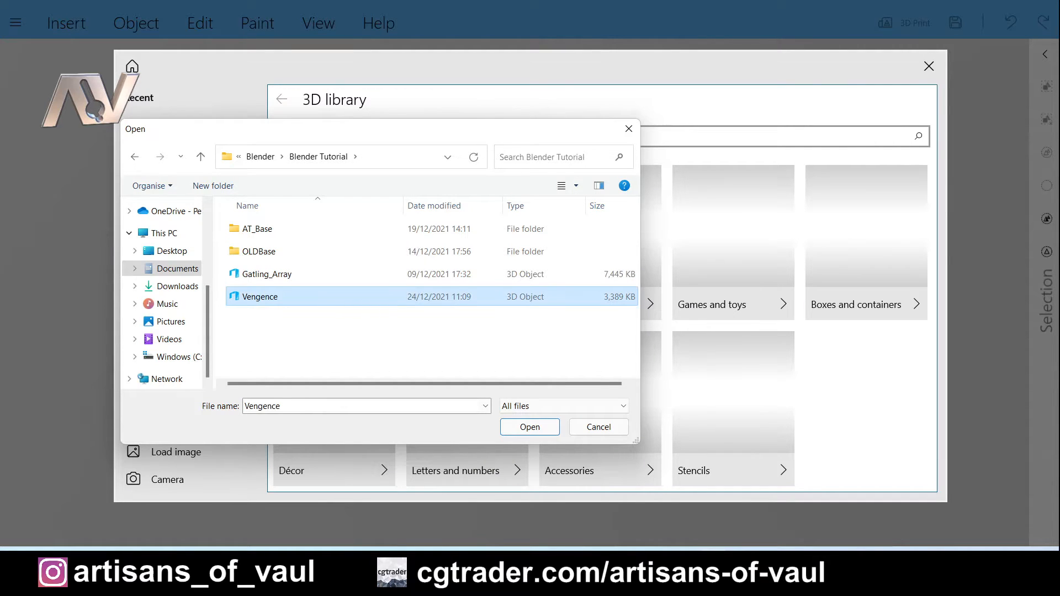
left_click(529, 427)
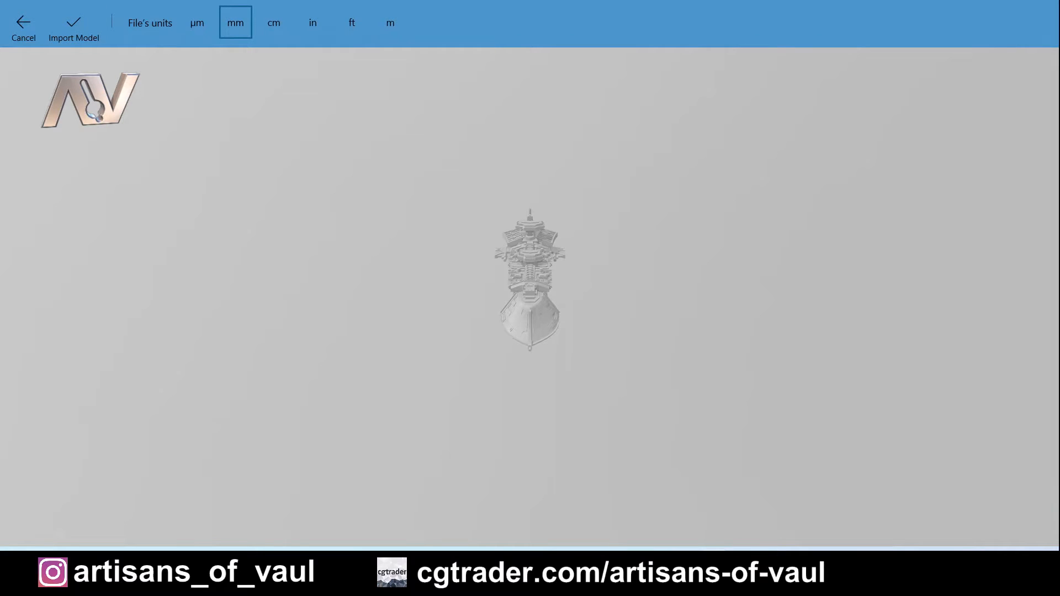
left_click(196, 22)
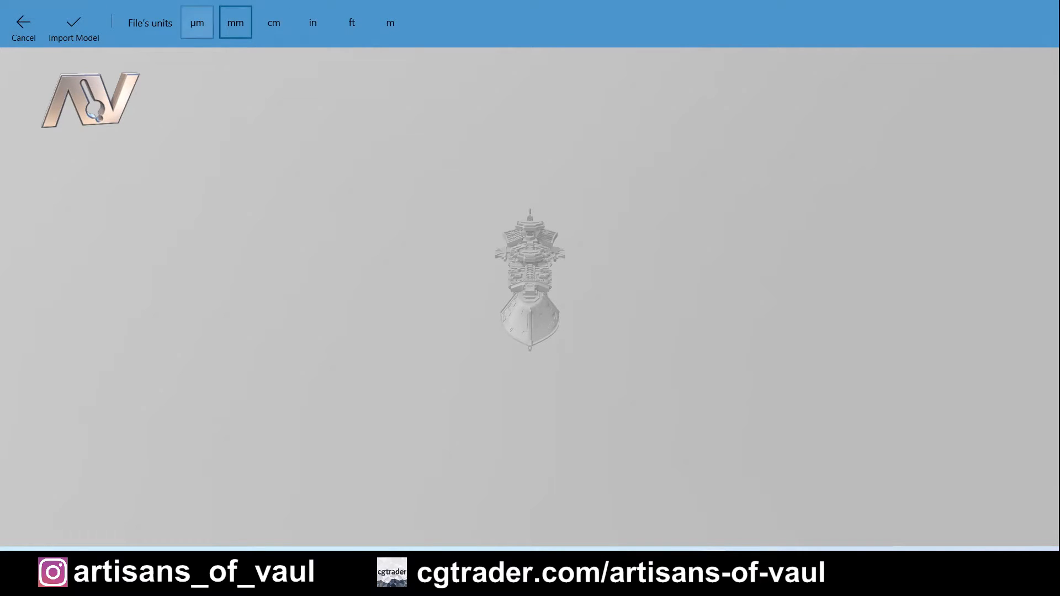
left_click(73, 24)
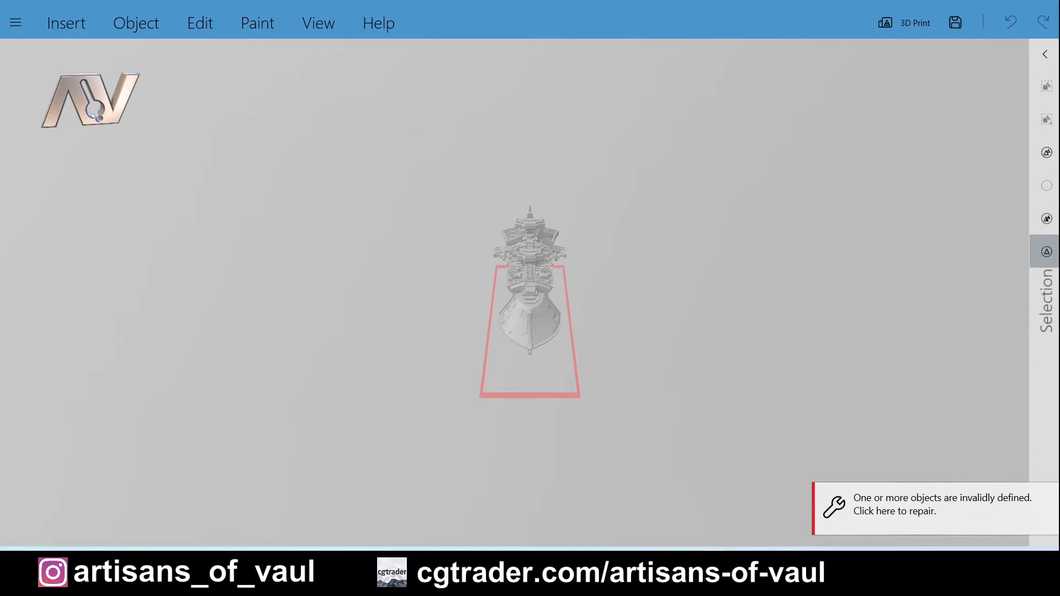
left_click(939, 504)
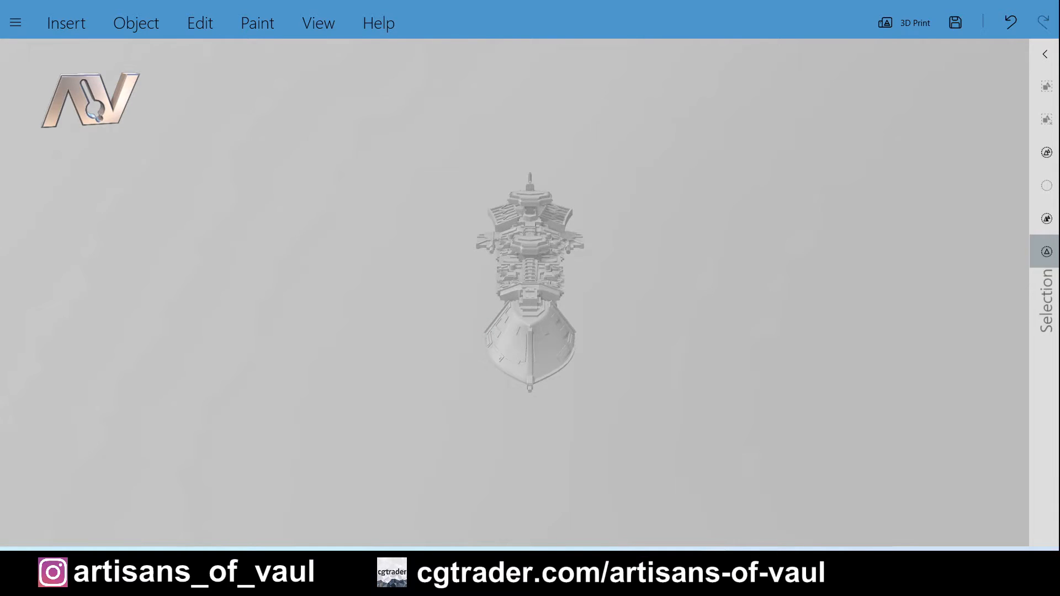
Step: Save the repaired ship as an STL file named VengenceCHECK
left_click(529, 284)
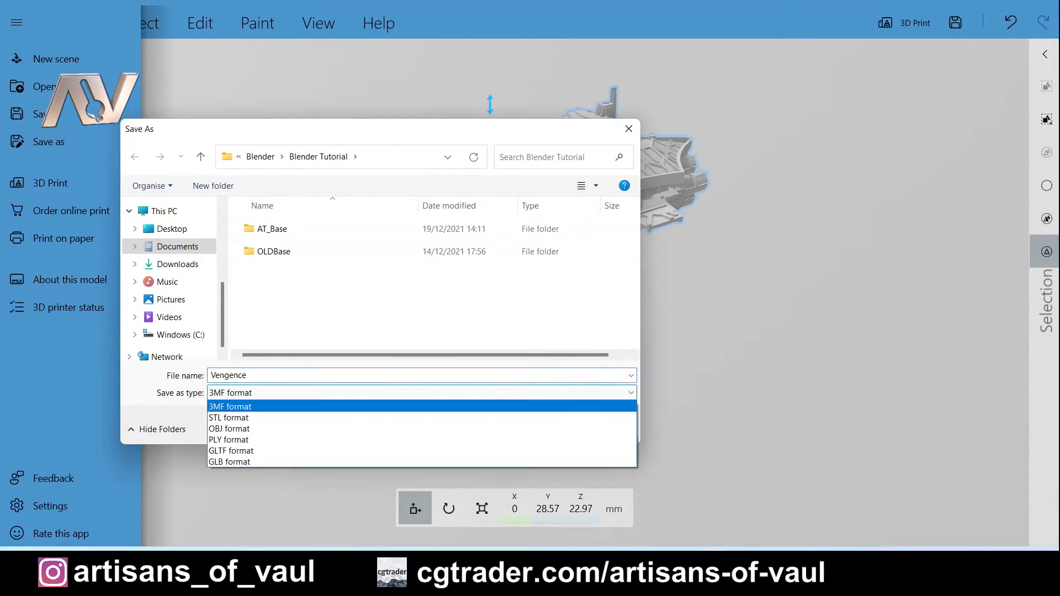
left_click(229, 418)
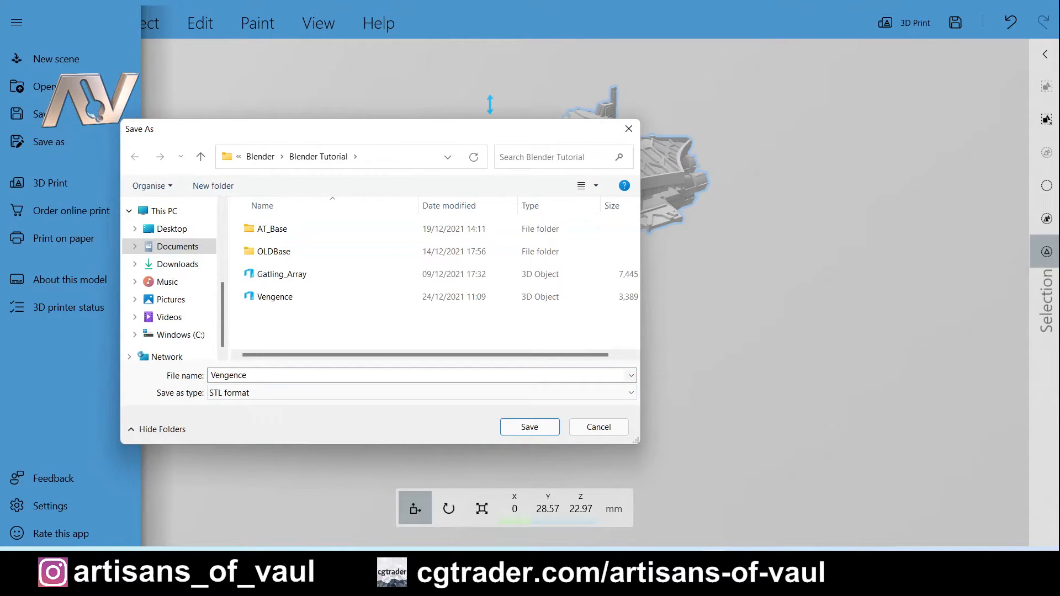
left_click(419, 376)
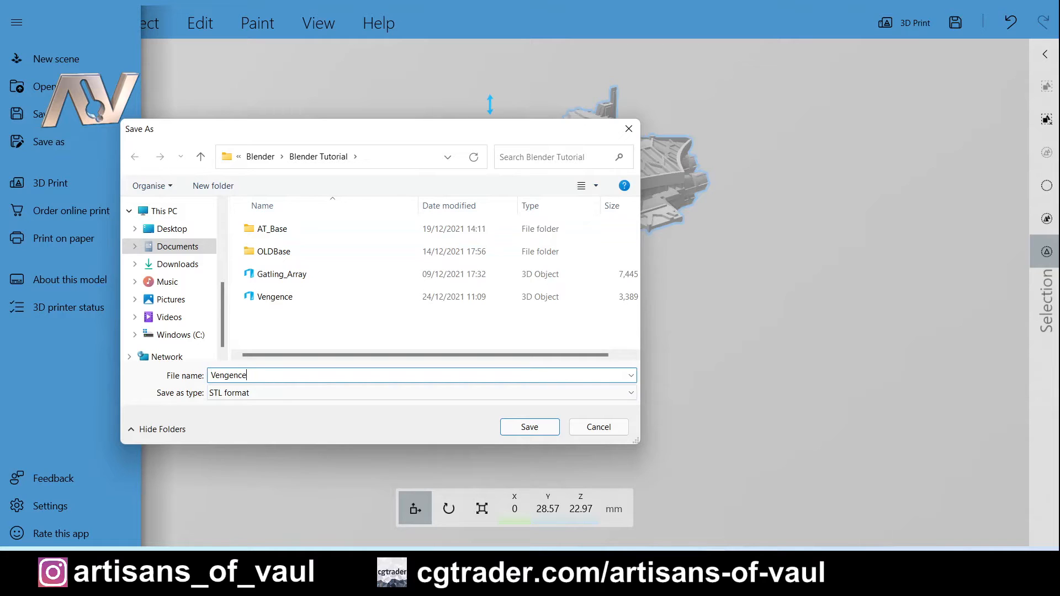
type("CHECK")
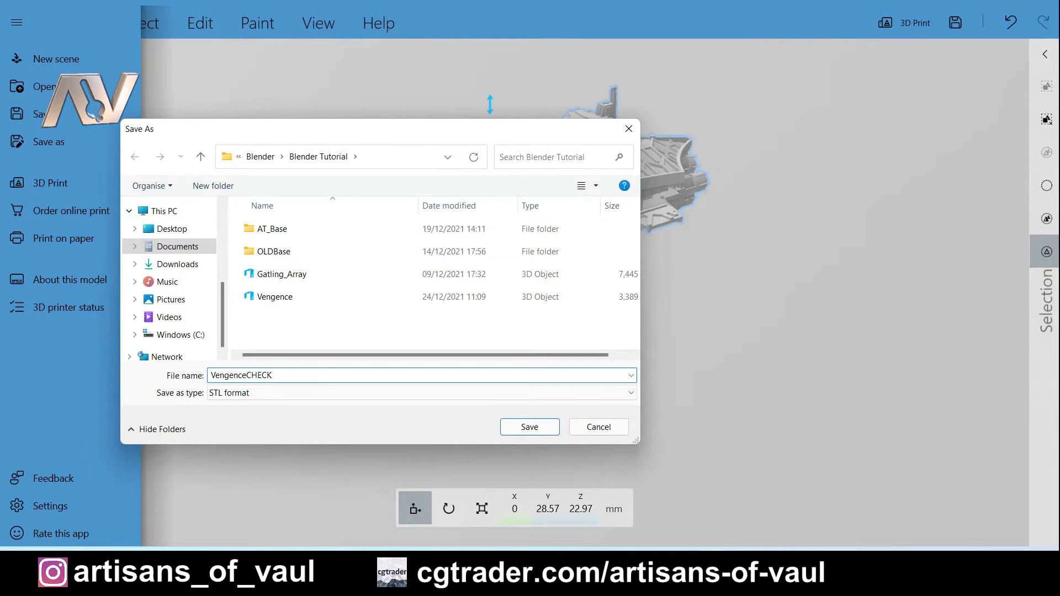
left_click(529, 427)
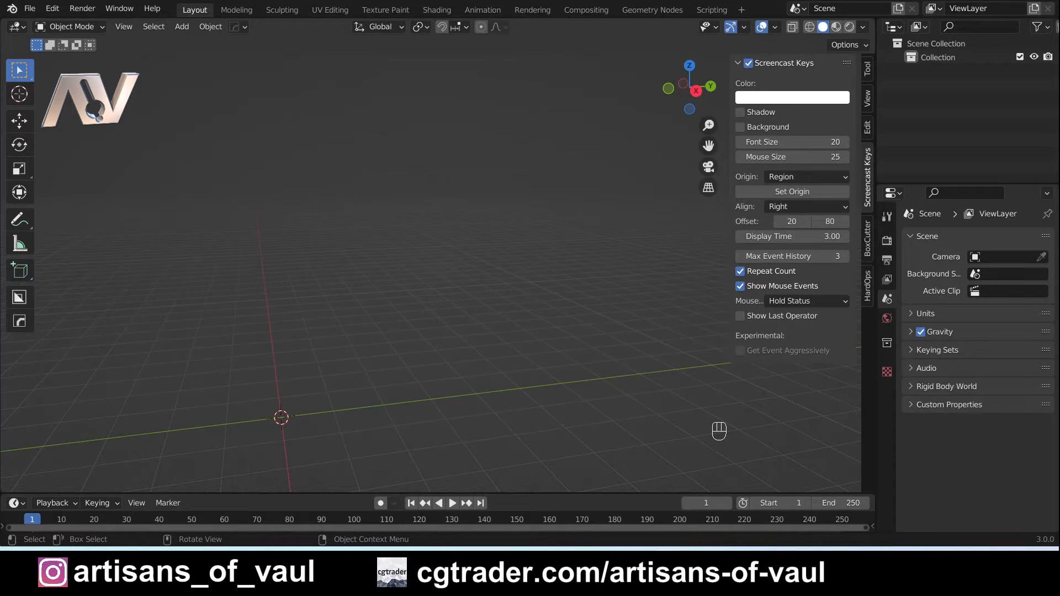
Step: Import VengenceCHECK.stl into the empty Blender scene
left_click(29, 8)
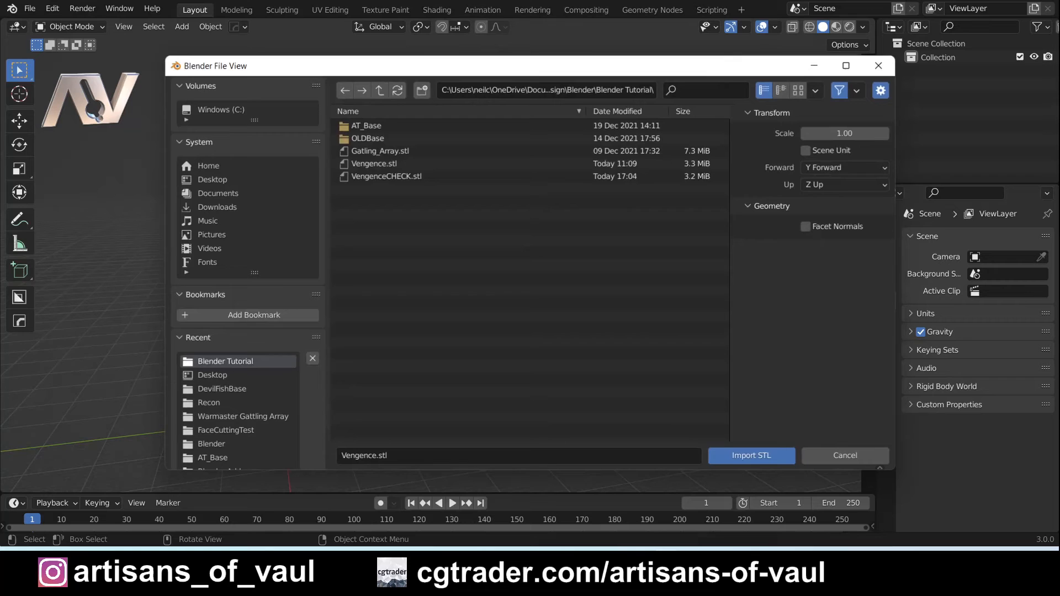
left_click(386, 176)
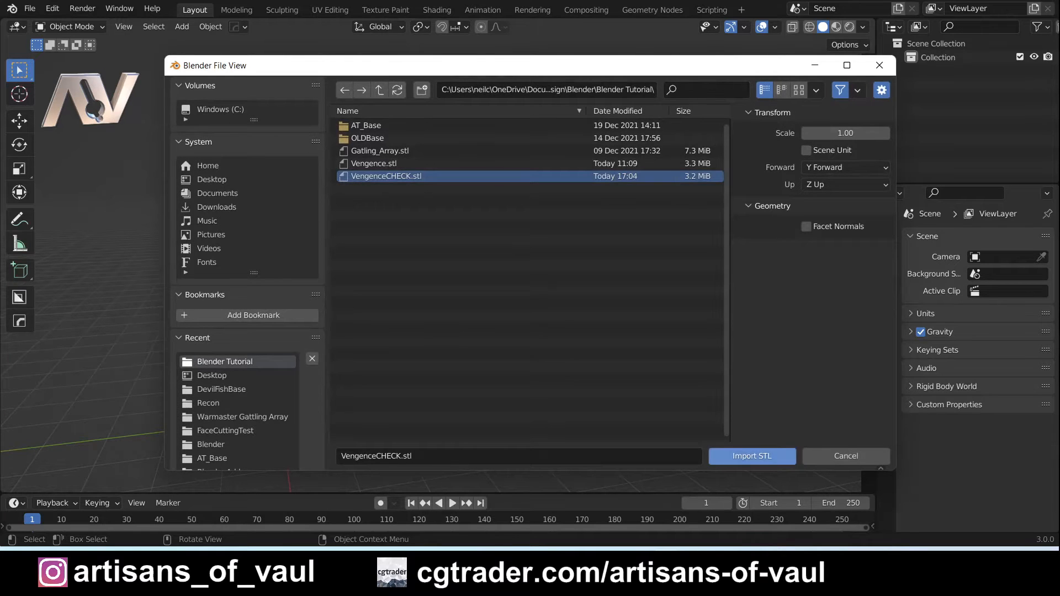
left_click(750, 455)
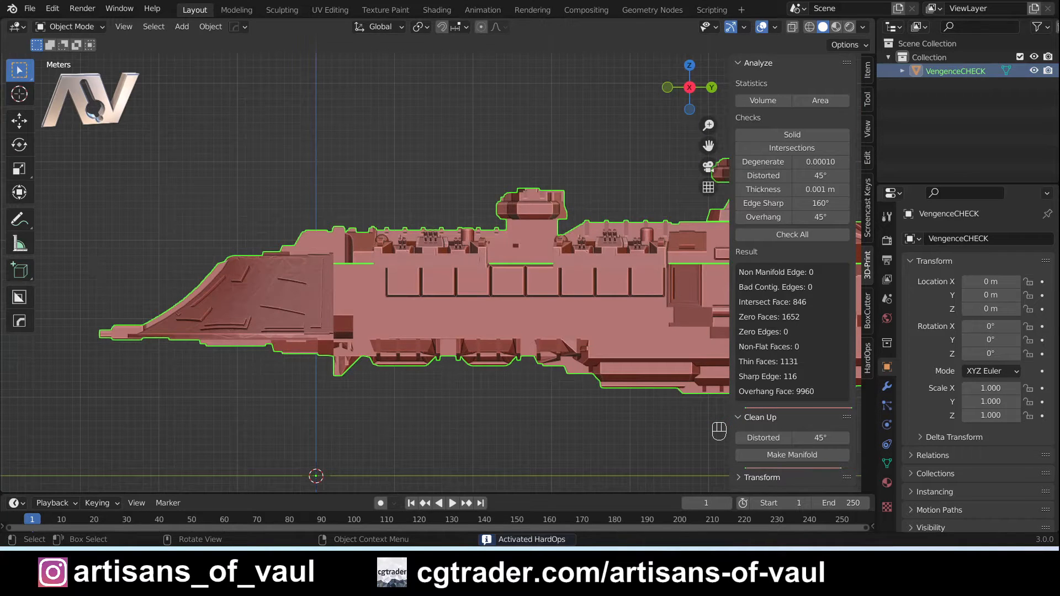
Step: Slice the prow off VengenceCHECK with BoxCutter in Slice mode and move it away
key("alt+w")
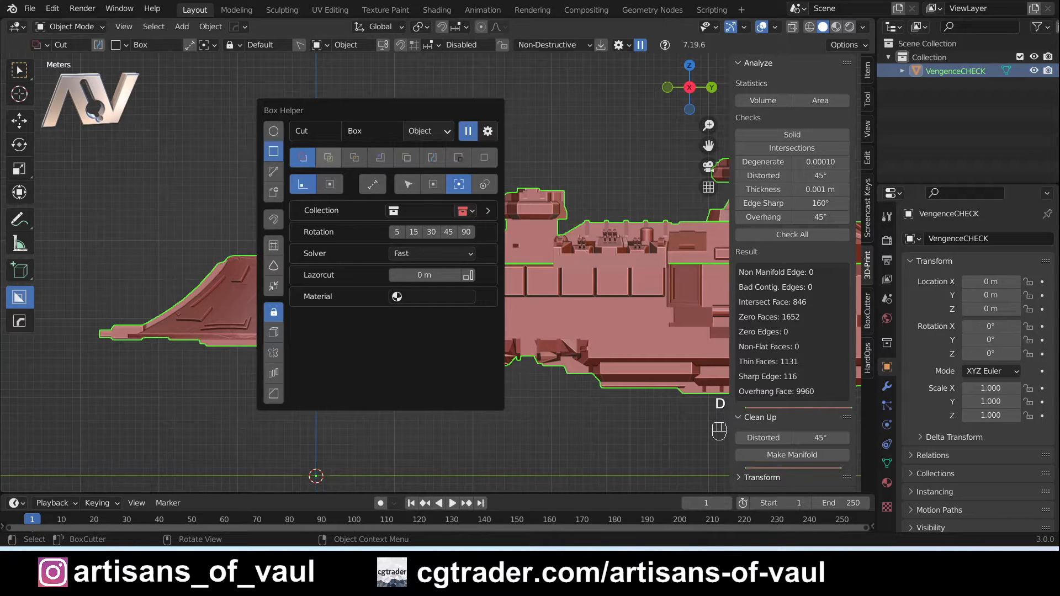
left_click(328, 157)
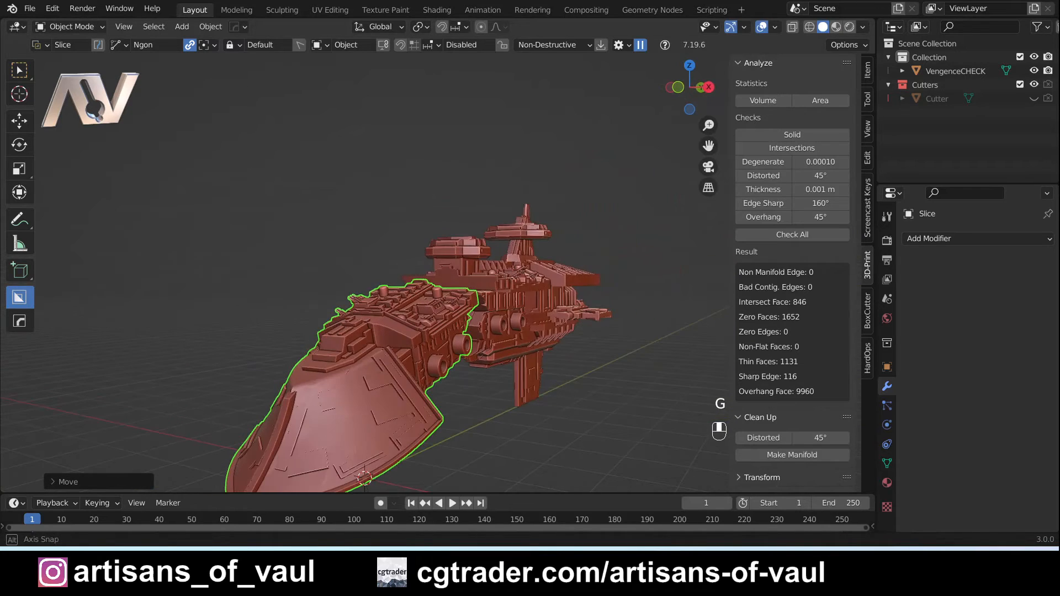
key("r")
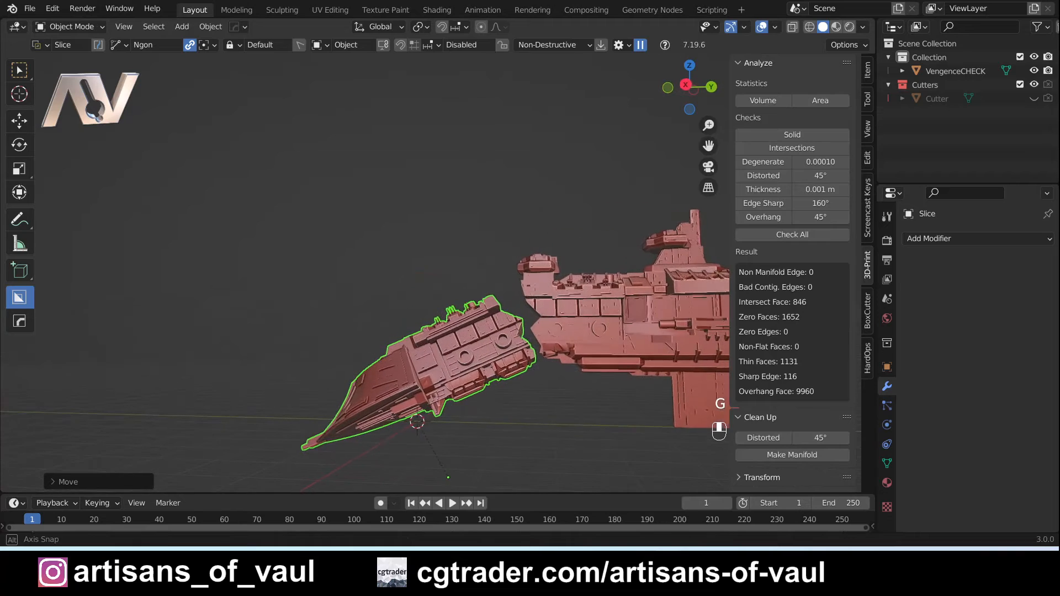
key("g")
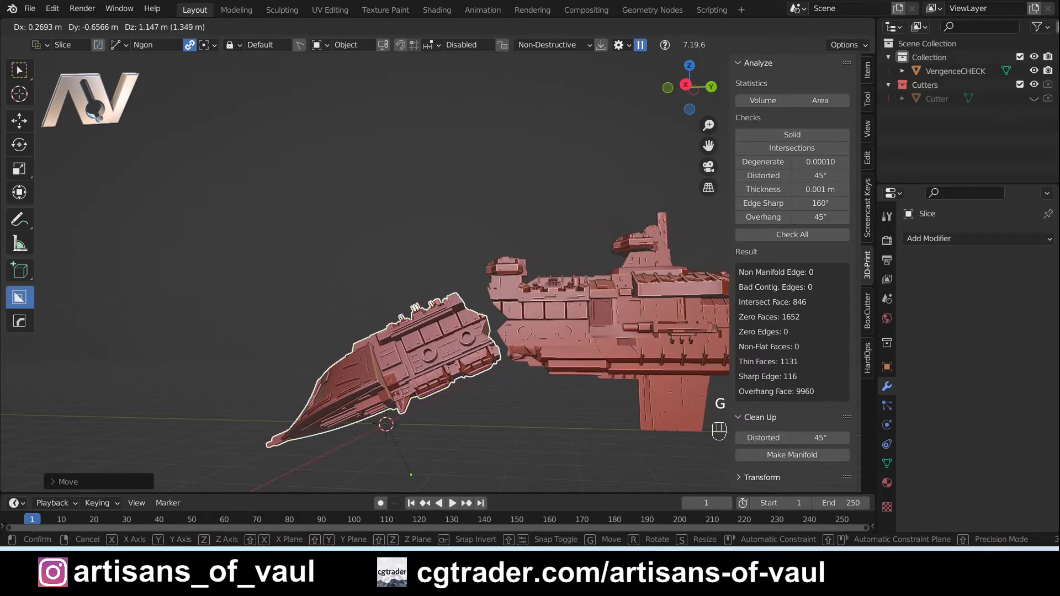
left_click(385, 425)
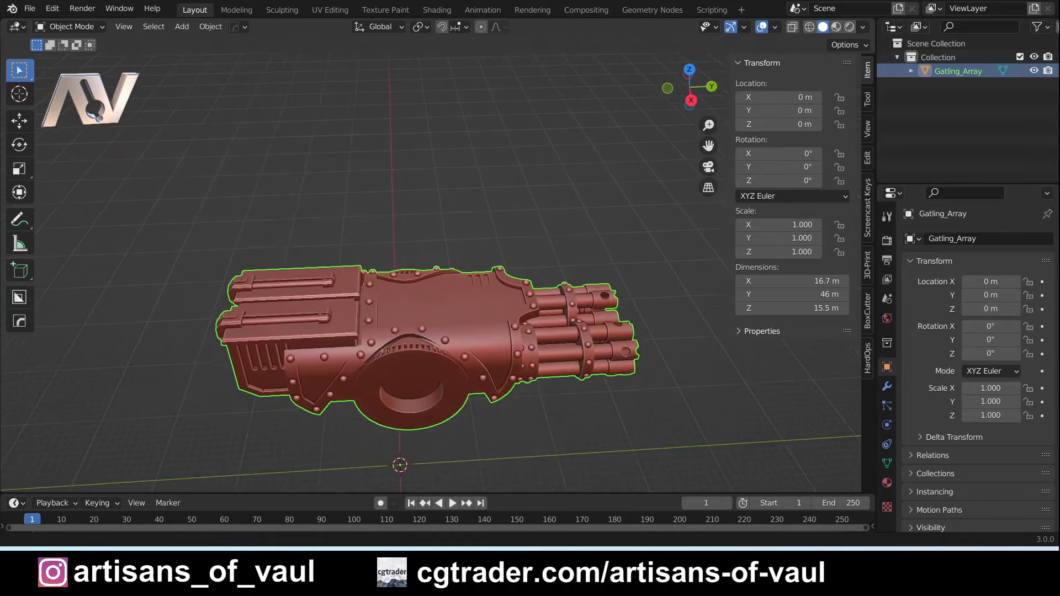
Step: Add a 2 m cube and raise it onto the Gatling_Array's top surface
left_click(181, 27)
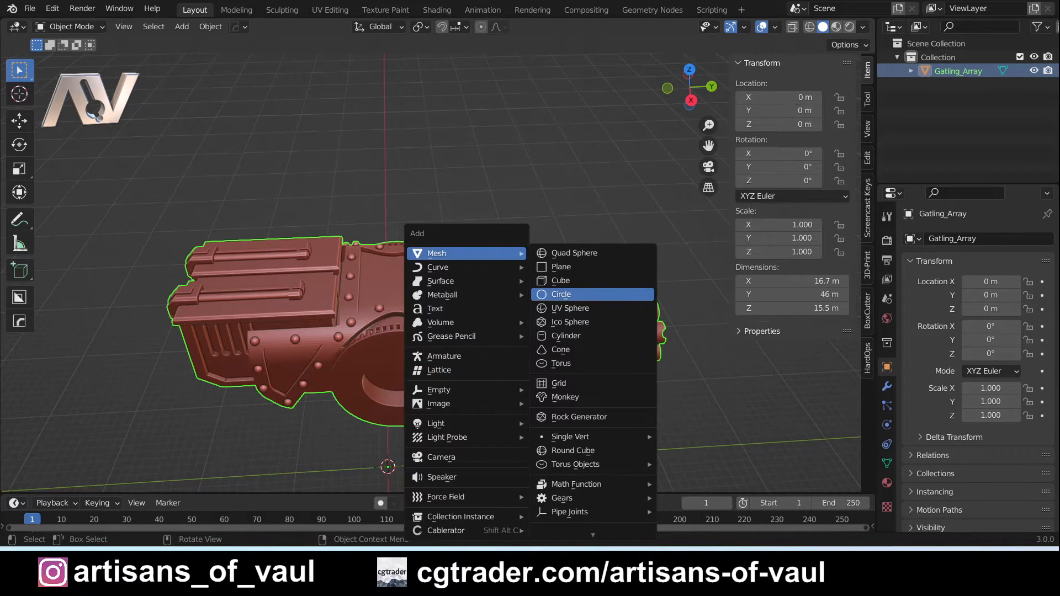
left_click(560, 280)
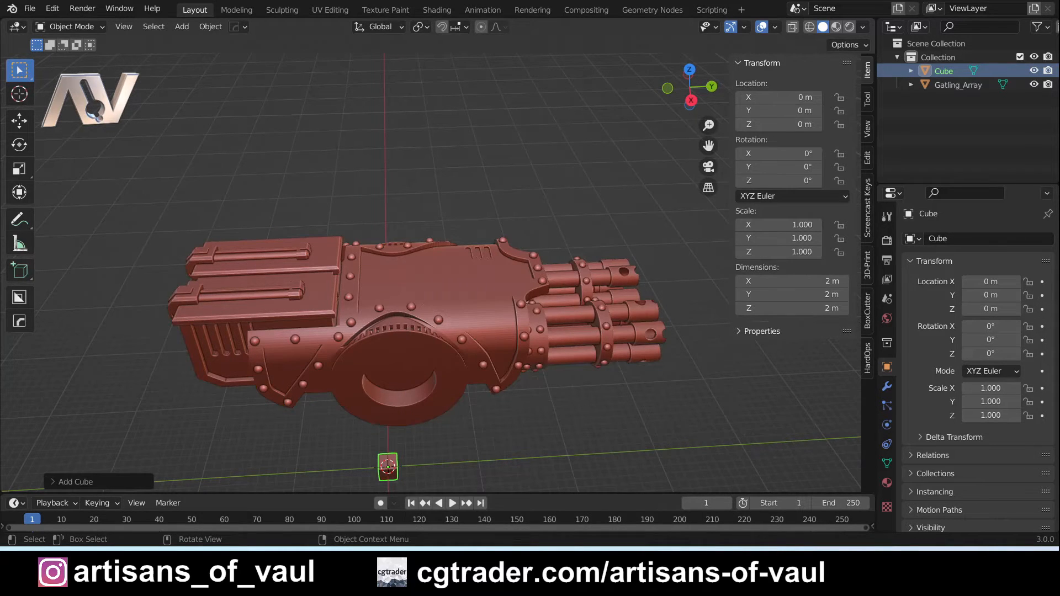
left_click_drag(388, 467, 410, 442)
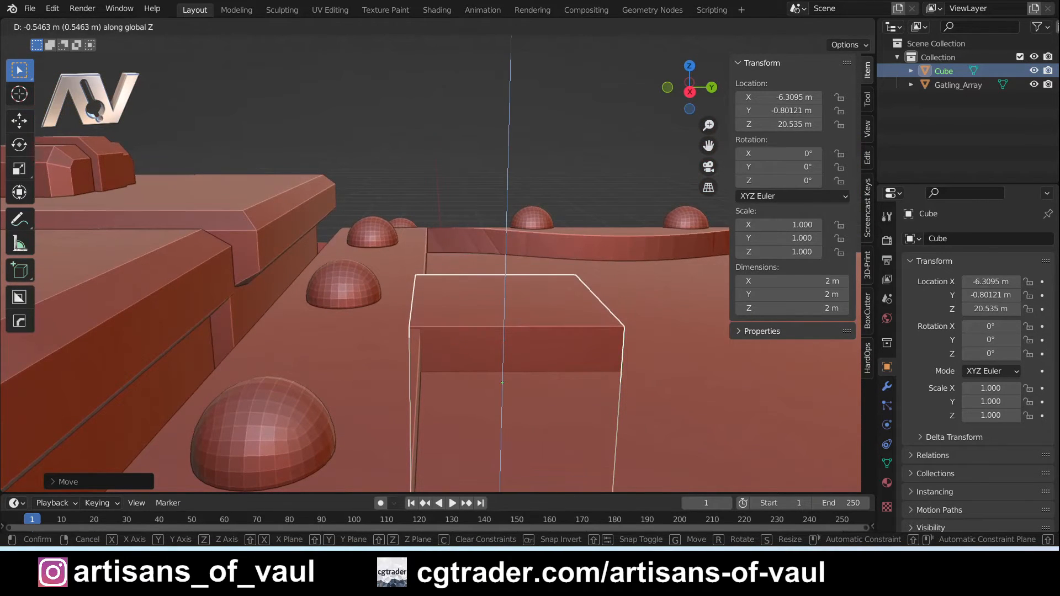
left_click(500, 372)
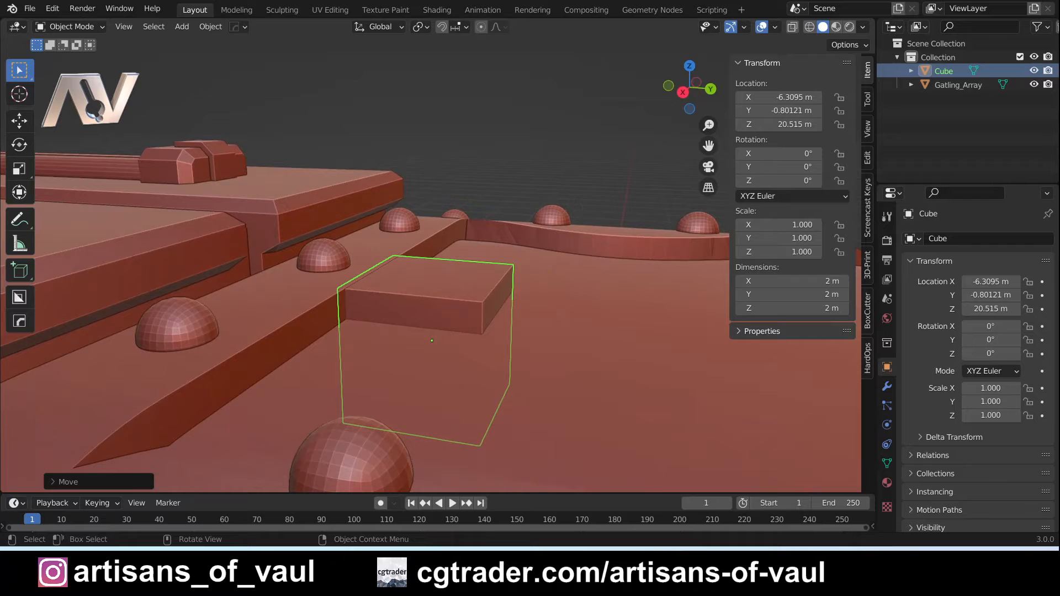
Step: Stretch the cube along Y and extrude its top face up into a 1.55 × 17.1 × 2.18 m slab
key("Tab")
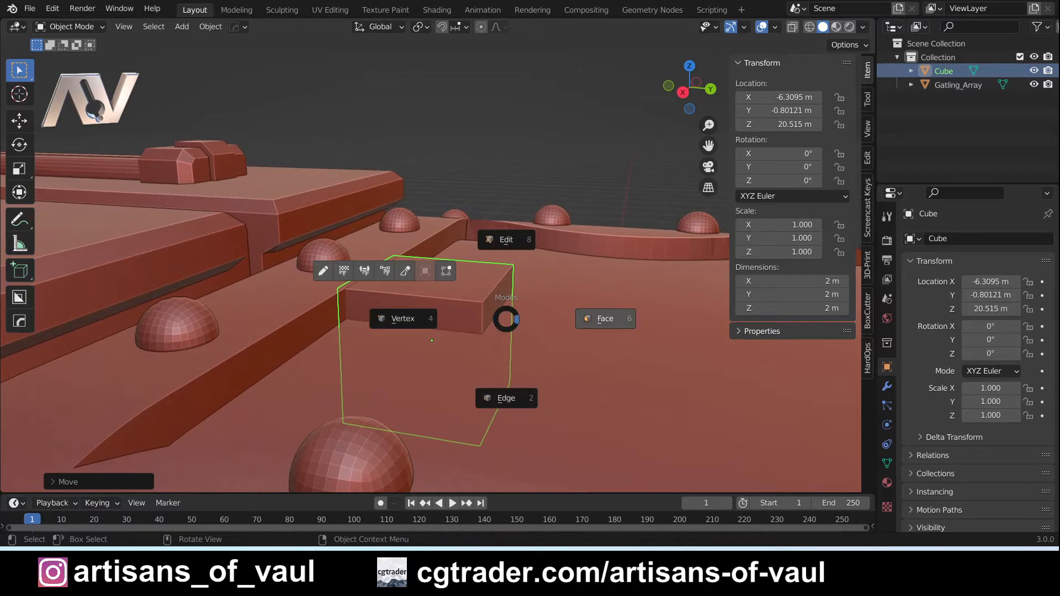
left_click(505, 239)
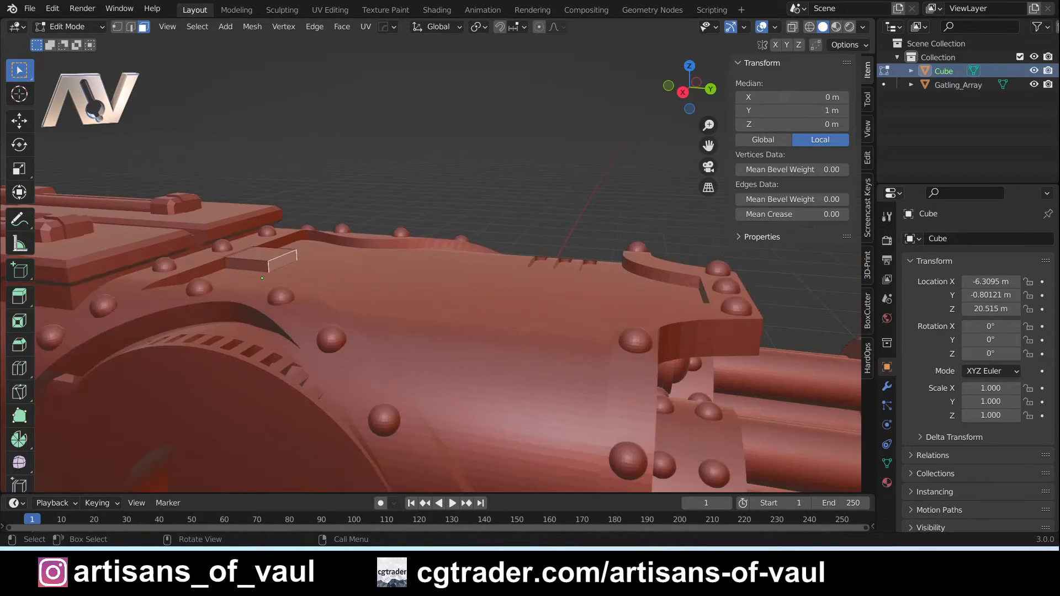
key("g")
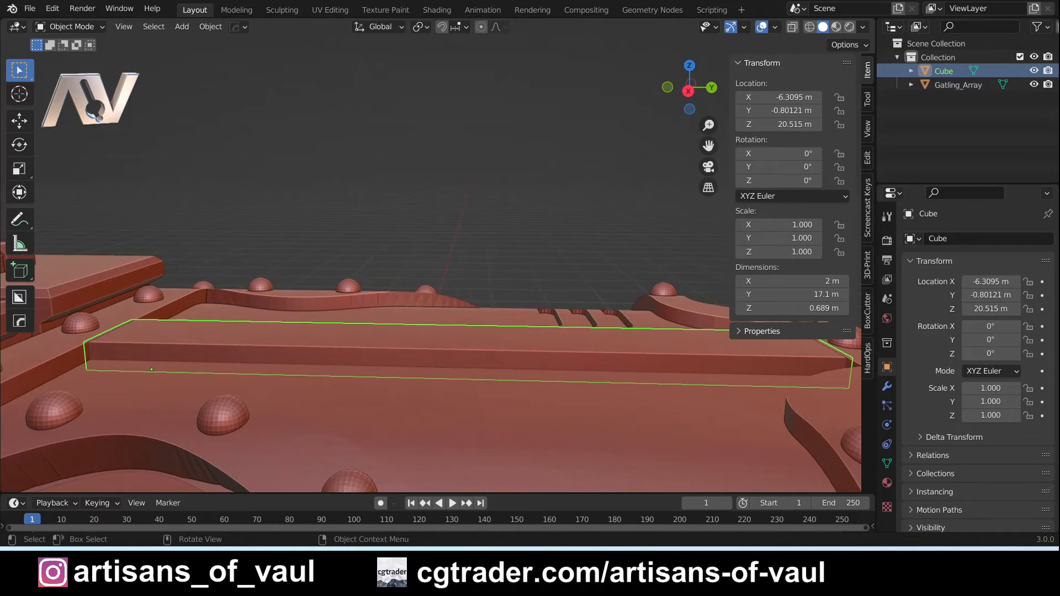
key("Tab")
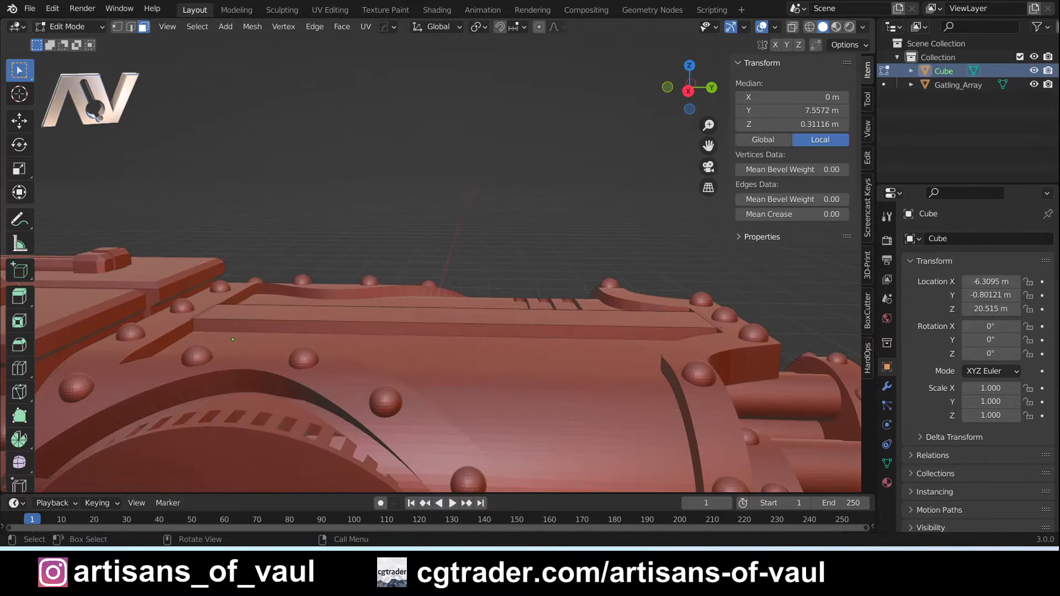
key("E")
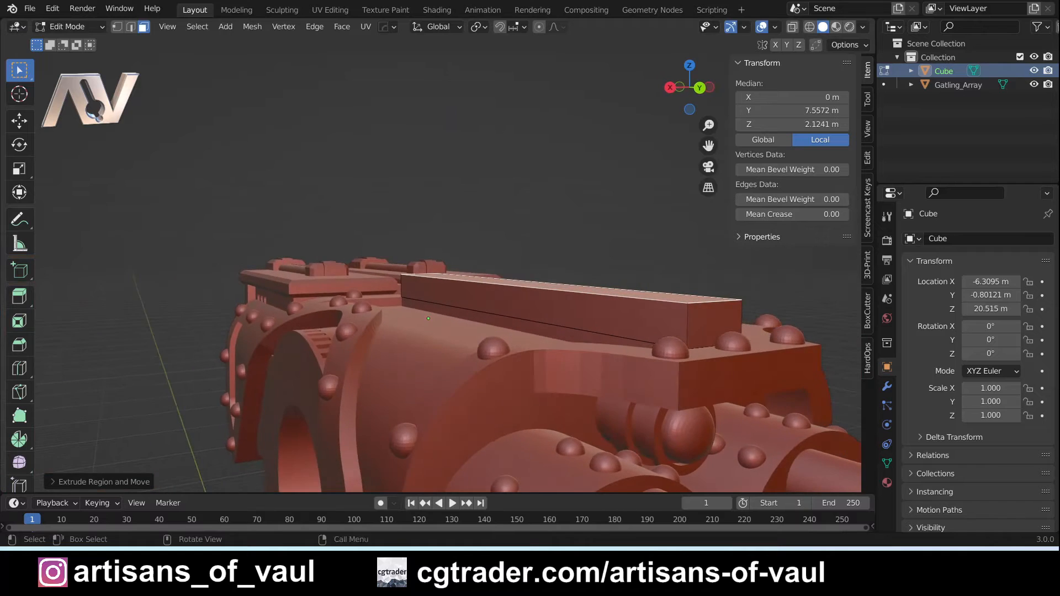
key("s")
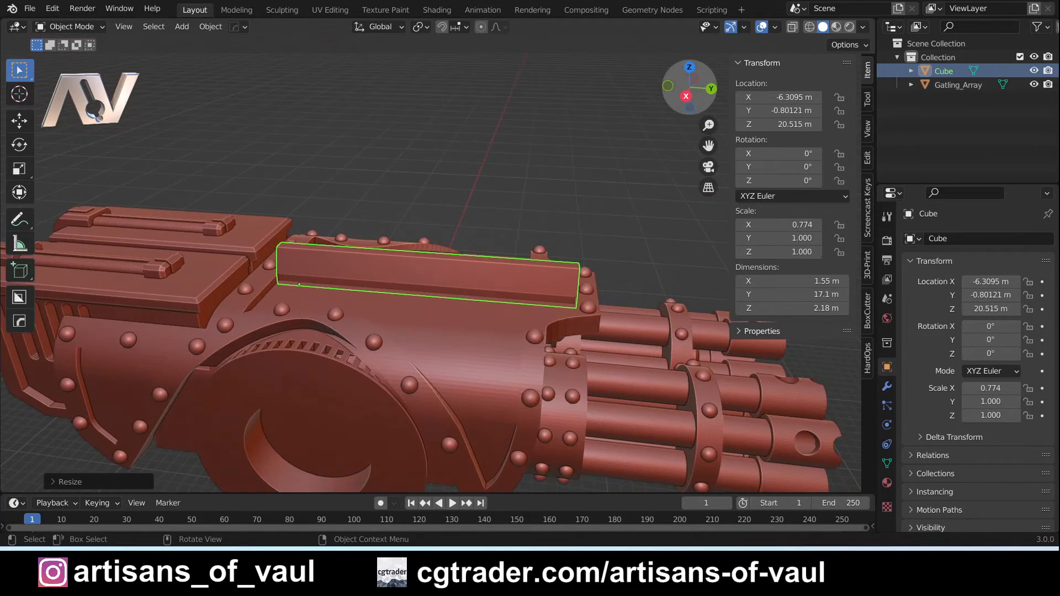
Step: Select the cylinder, scale it to 2.93 m above the gun top, and apply its scale
scroll("down", 3)
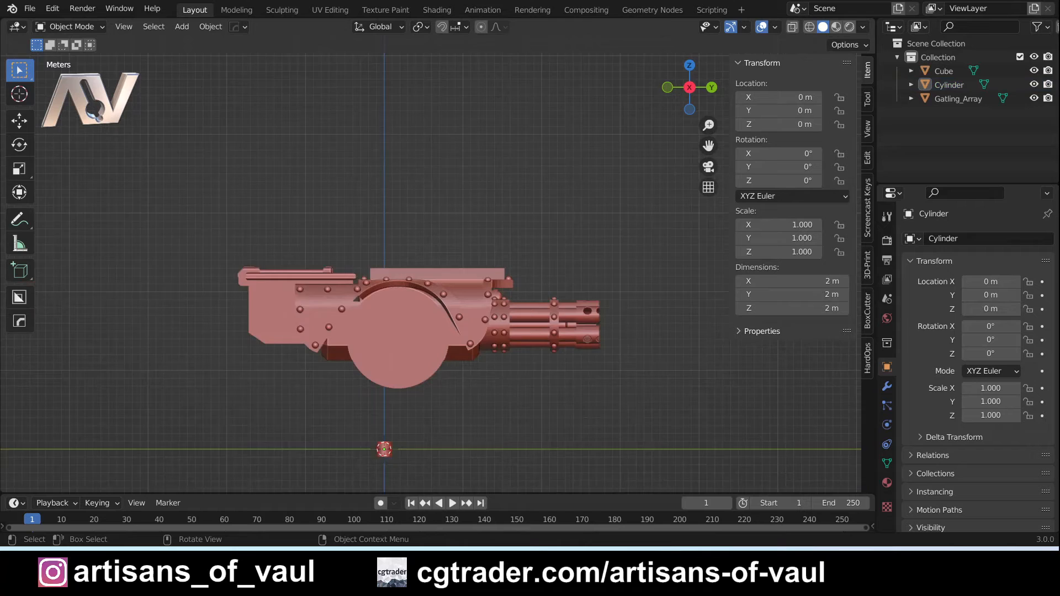
left_click(948, 84)
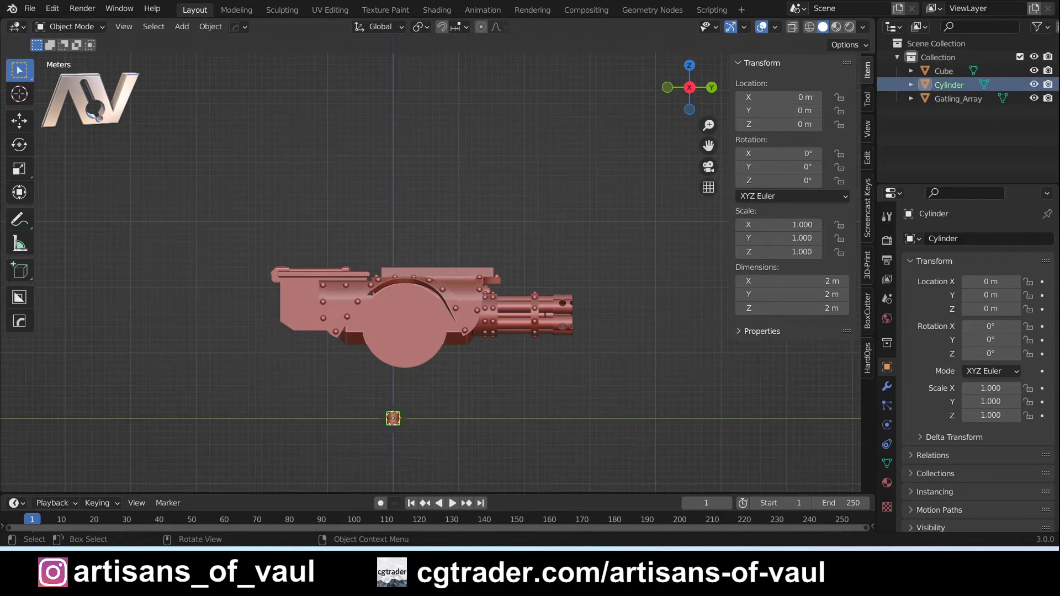
left_click_drag(393, 417, 408, 262)
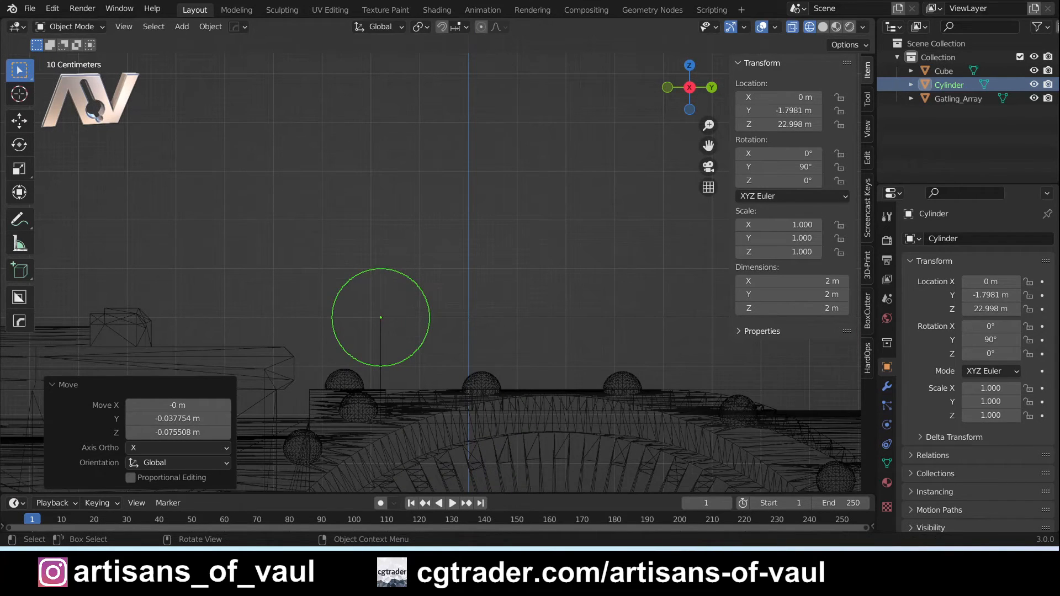
key("s")
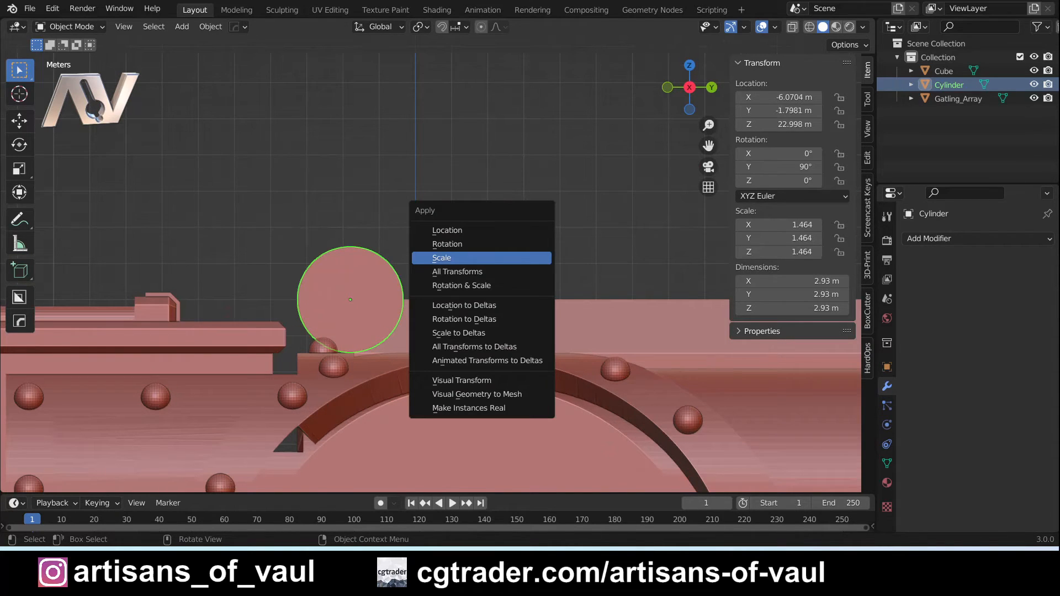
left_click(441, 258)
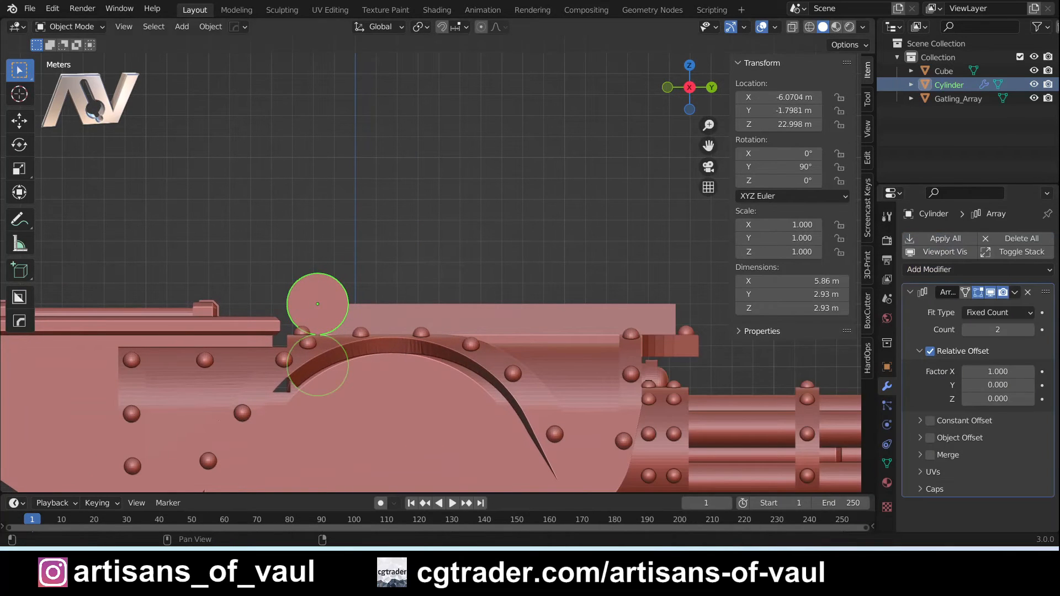
Step: Switch the cylinder array from relative to constant offset with 4.25 m spacing
left_click(931, 351)
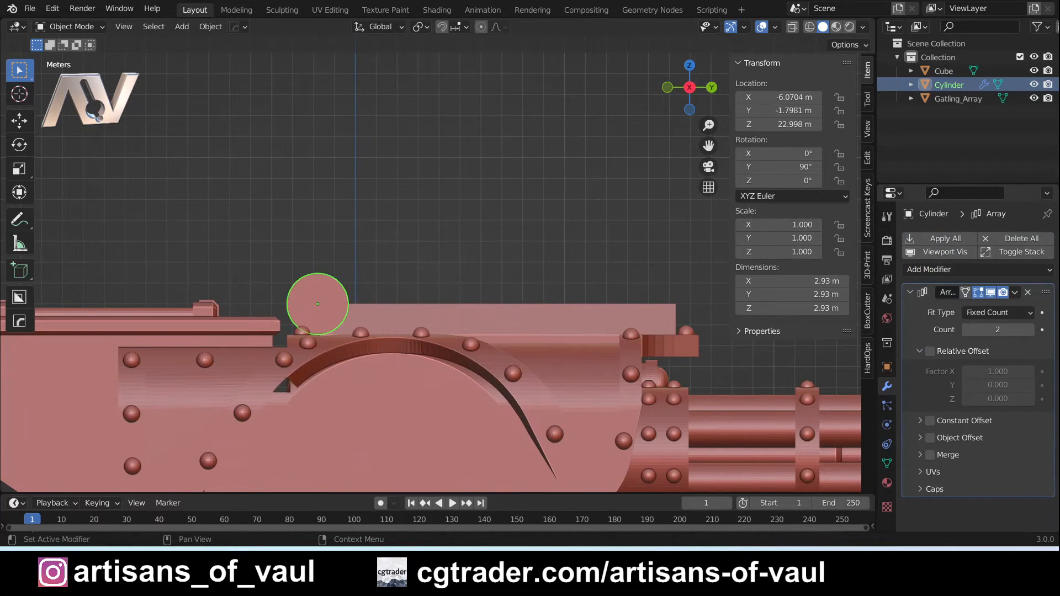
left_click(931, 421)
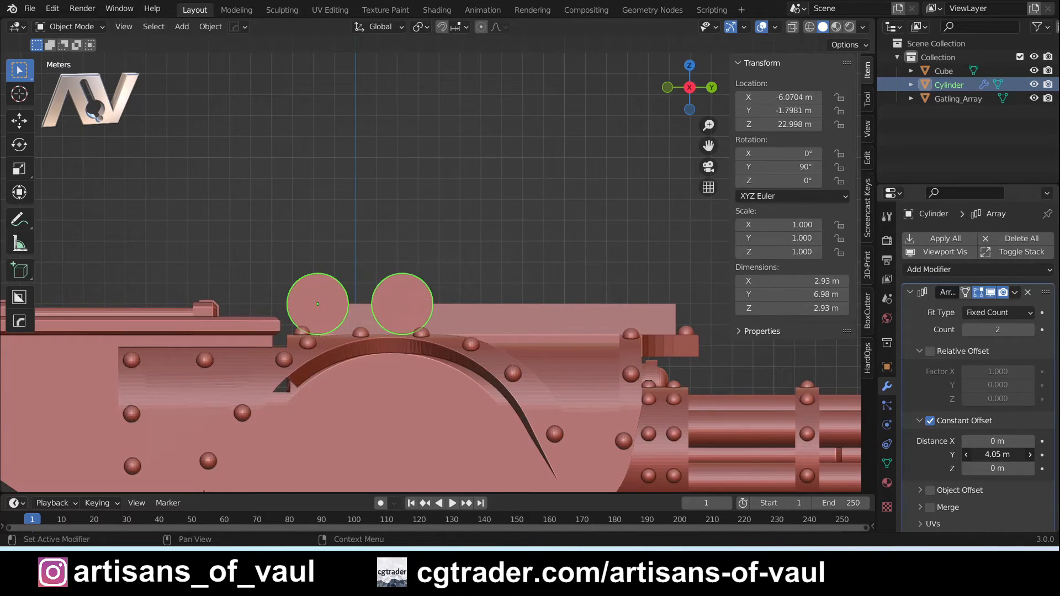
left_click(1029, 329)
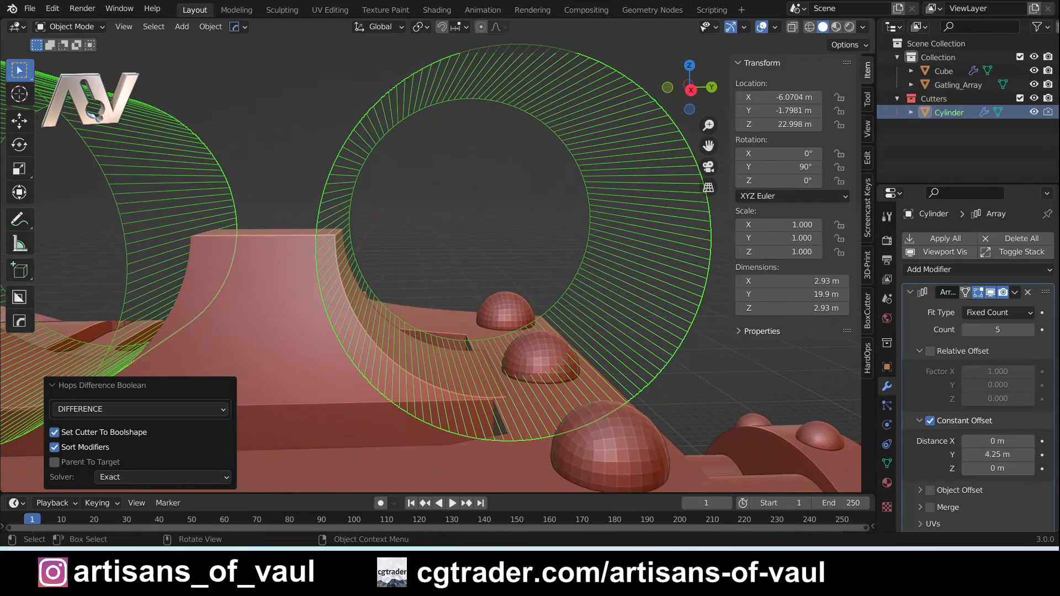
Step: Select the trim block, step to its cylinder cutter, adjust it, and hide the cutters
key("g")
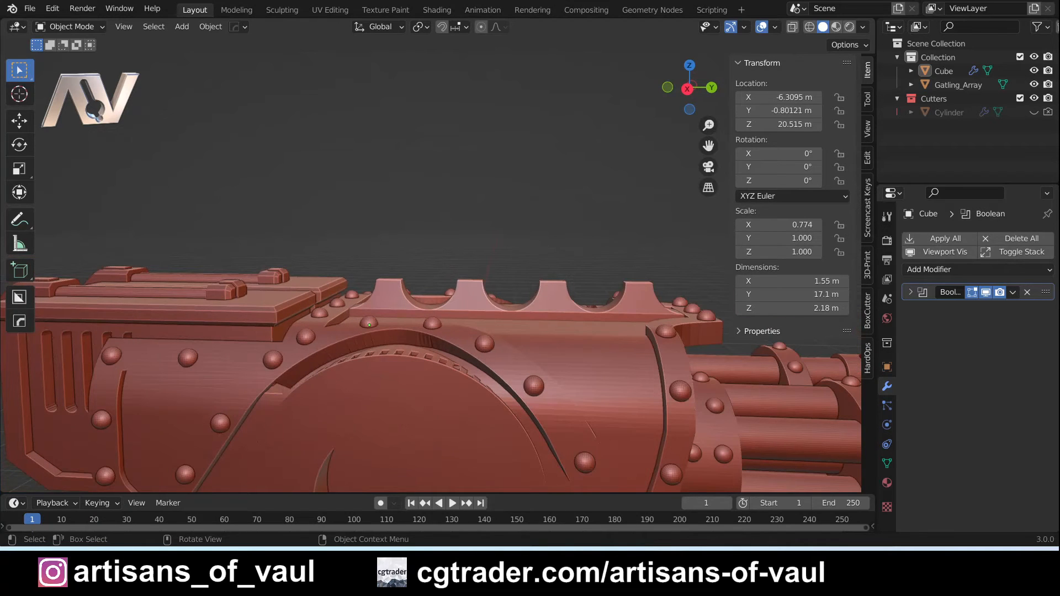
left_click(942, 70)
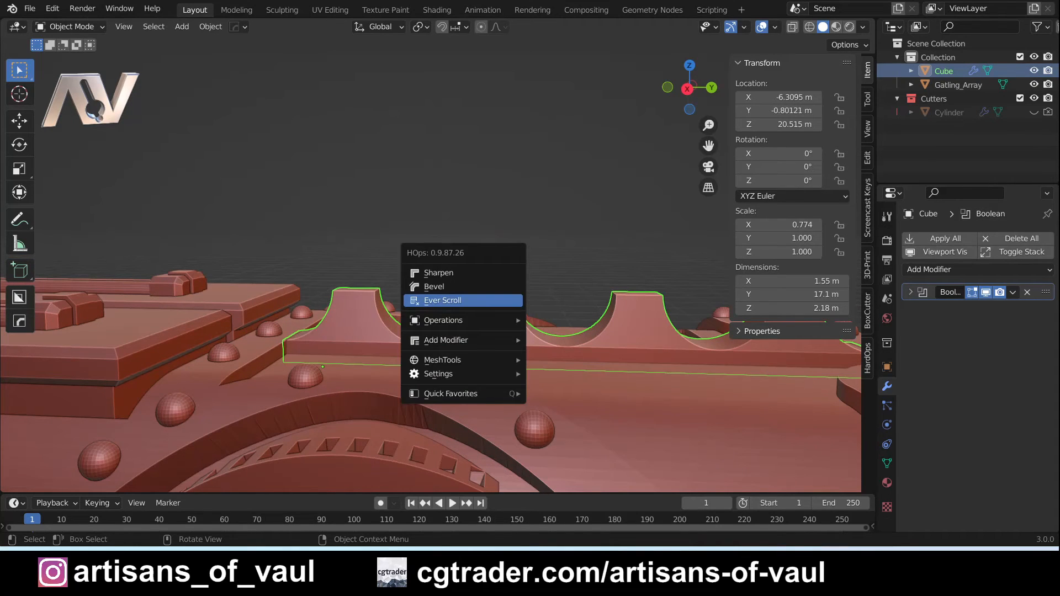
left_click(443, 301)
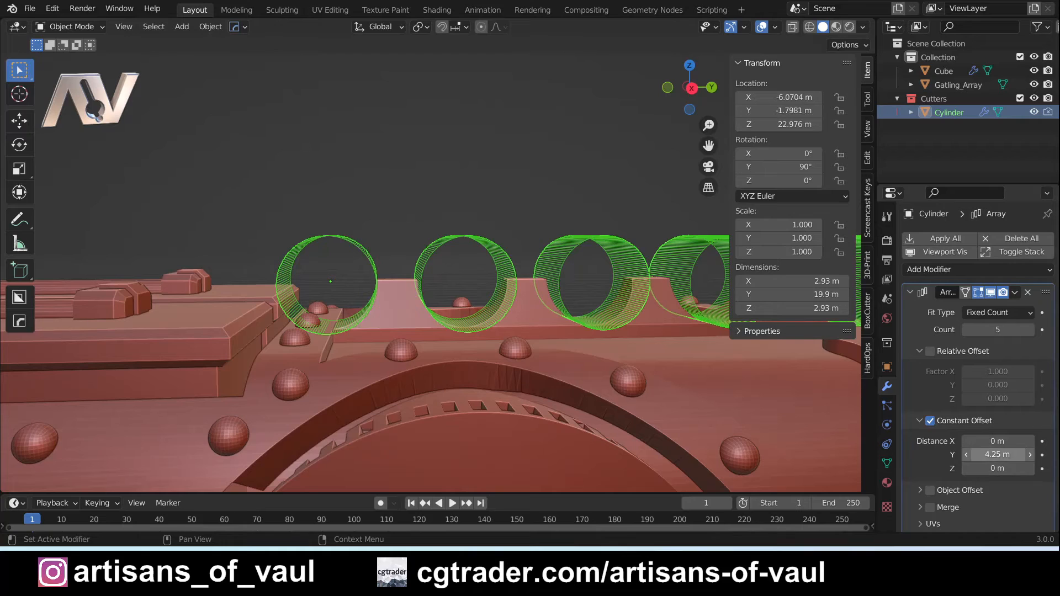
double_click(997, 454)
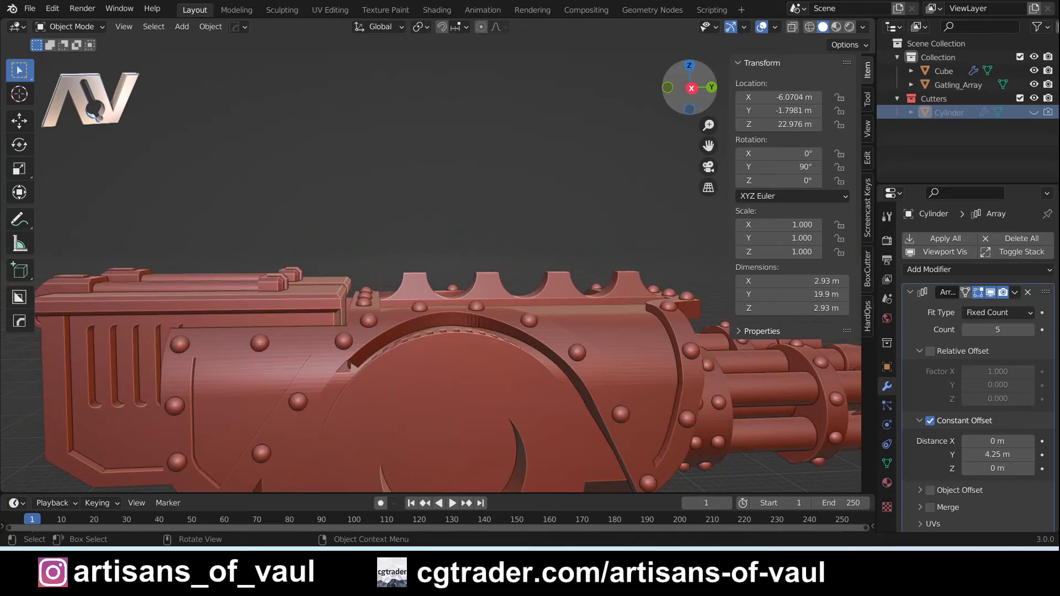
Step: Add a new cylinder, move it up onto the trim, and shrink it to 0.711 m
left_click(180, 26)
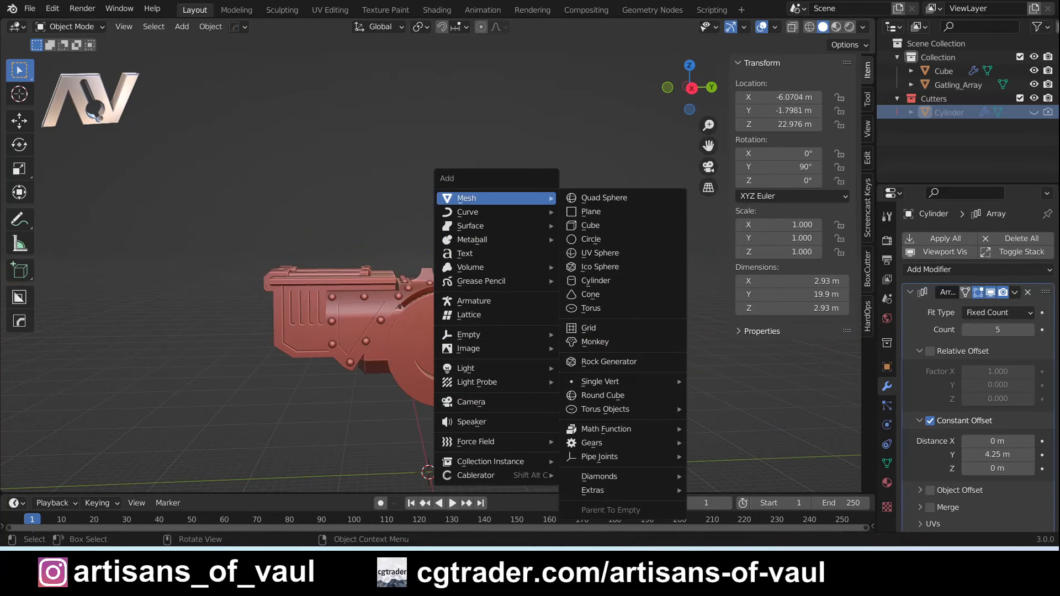
left_click(596, 280)
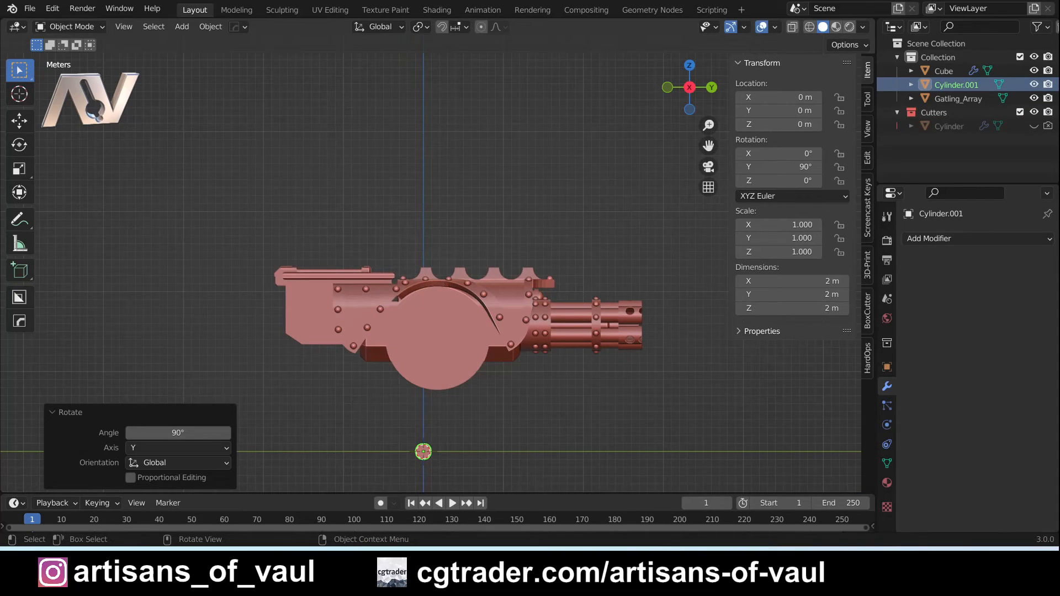
key("g")
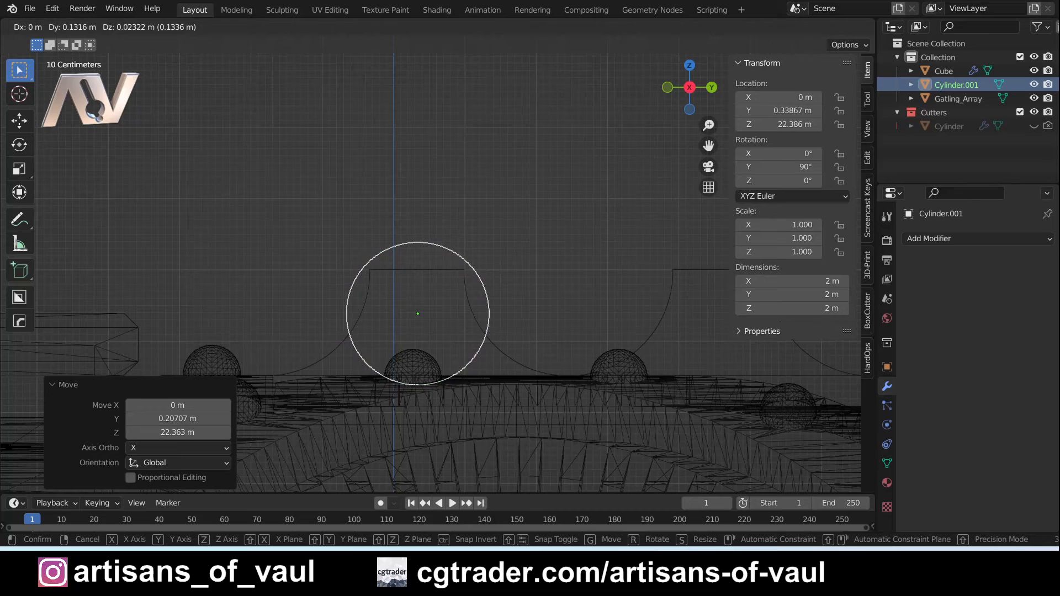
left_click_drag(418, 314, 615, 288)
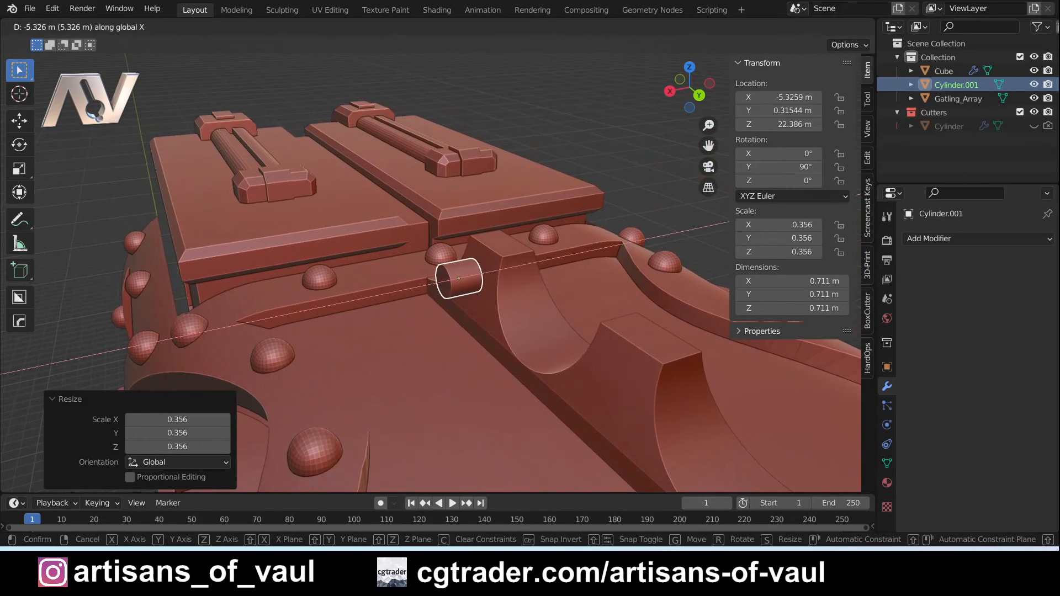
left_click_drag(460, 277, 473, 274)
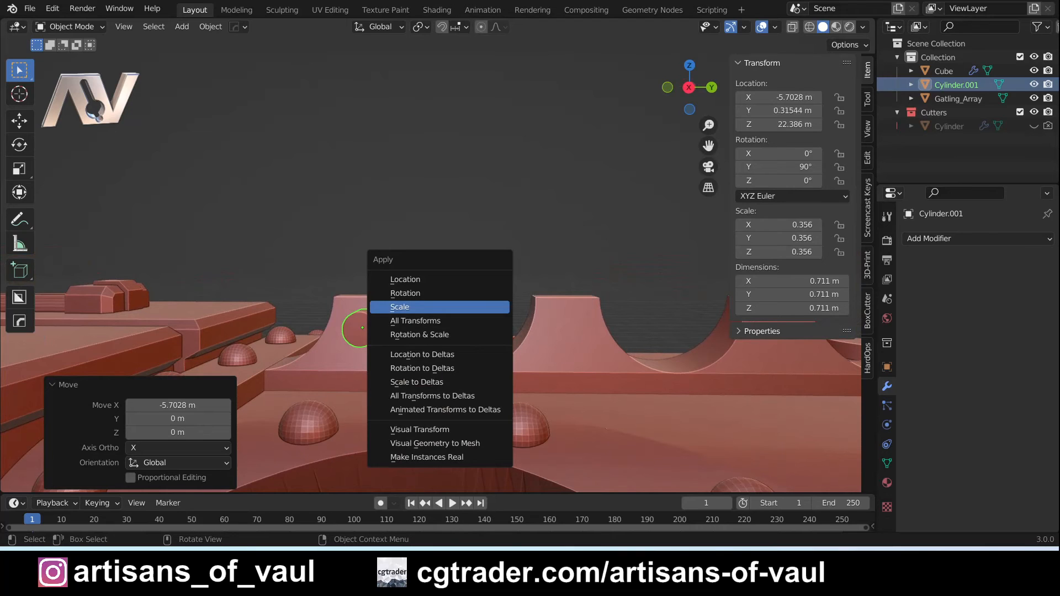
Step: Apply the small cylinder's scale and array it with a 4.25 m constant offset
left_click(399, 307)
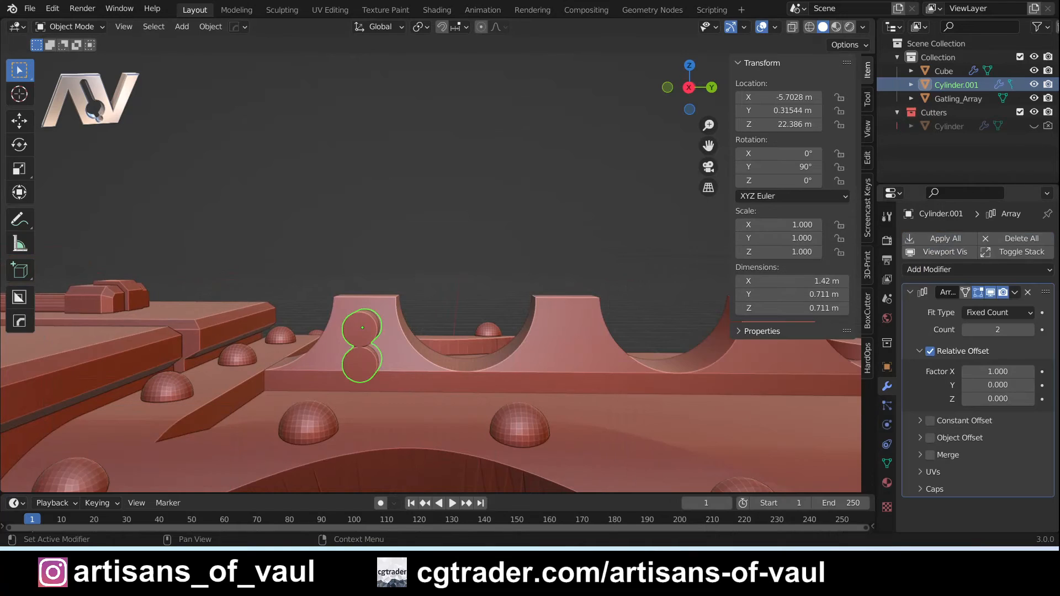
left_click(931, 351)
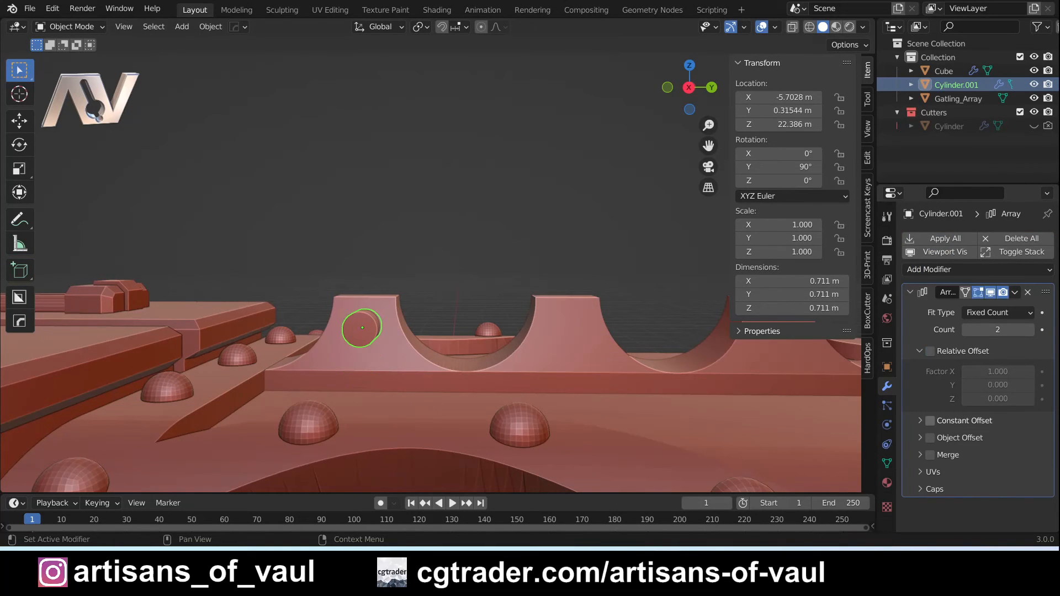
left_click(931, 421)
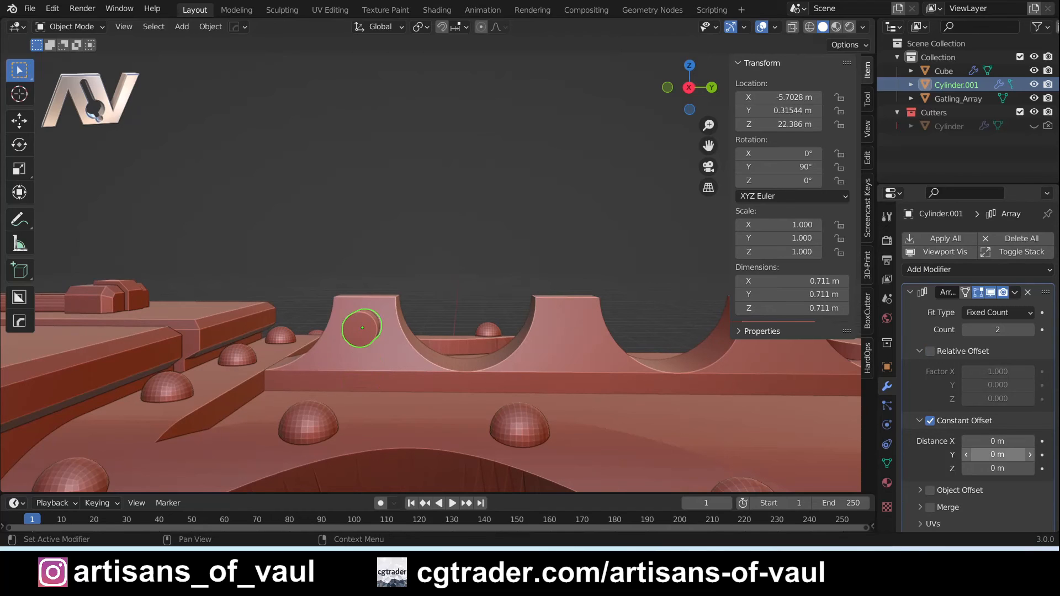
type("4.25")
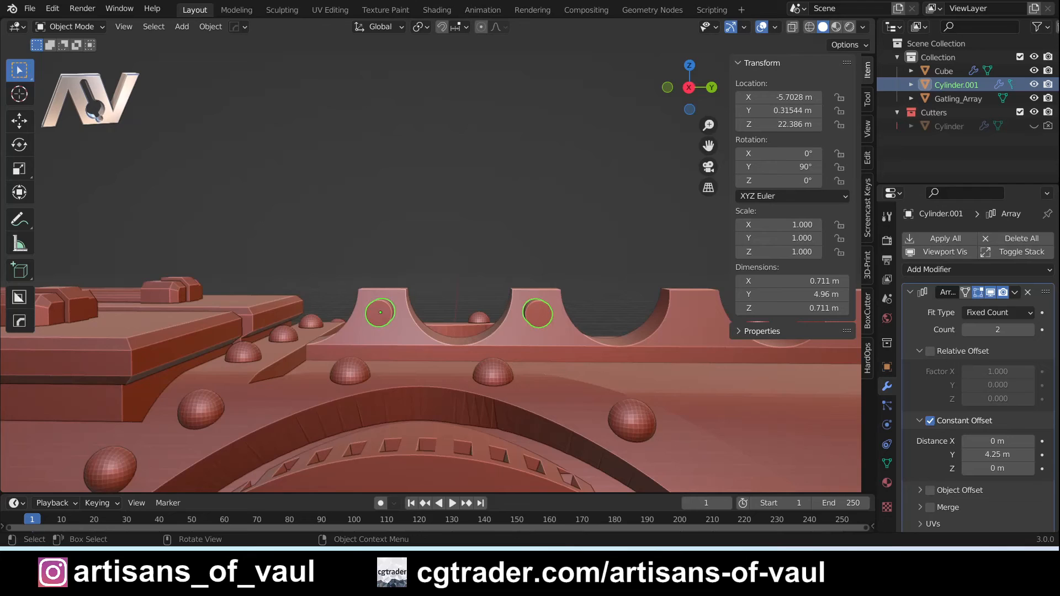
scroll("up", 3)
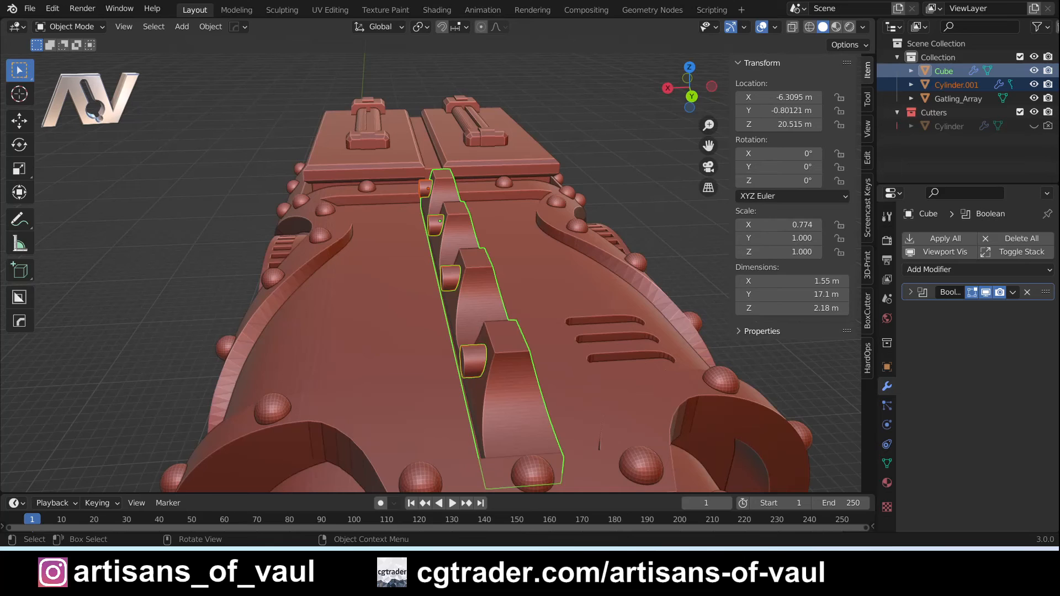
Step: Select the small cylinder, subtract it from the trim as a second boolean, and reselect the trim
left_click(20, 320)
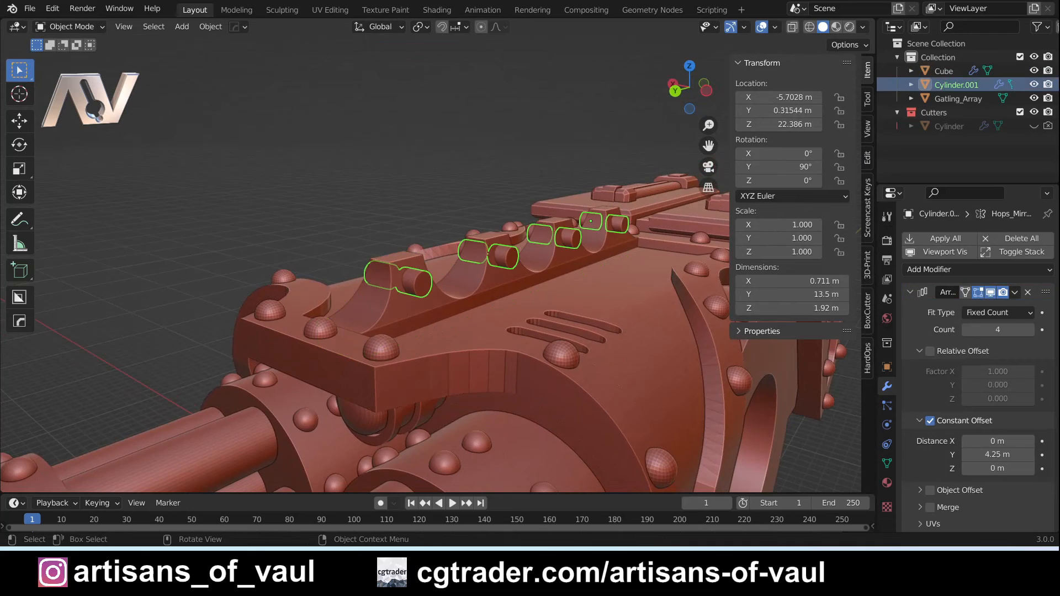
left_click(945, 72)
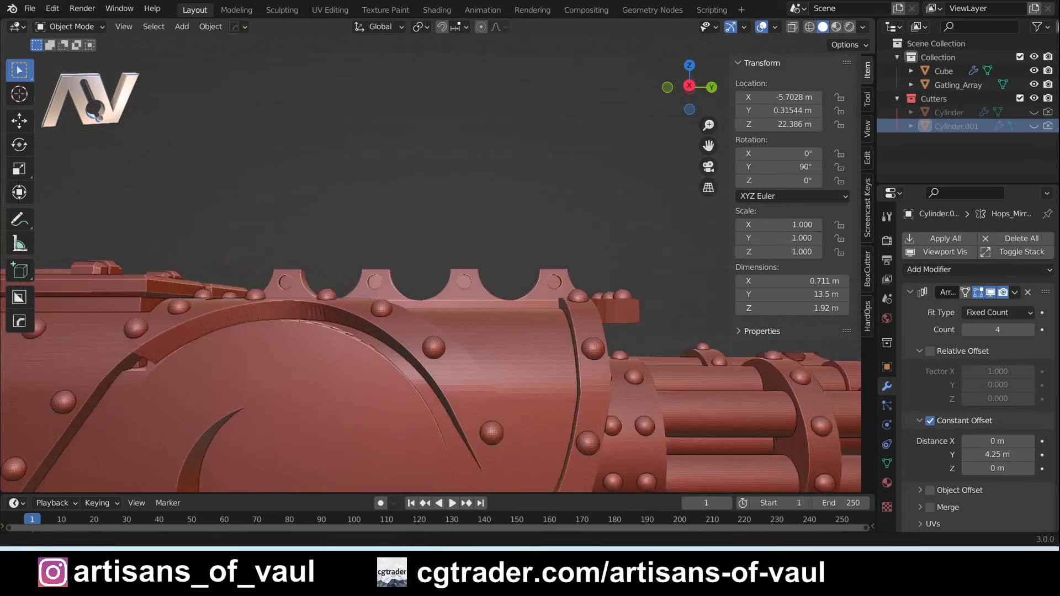
left_click(941, 71)
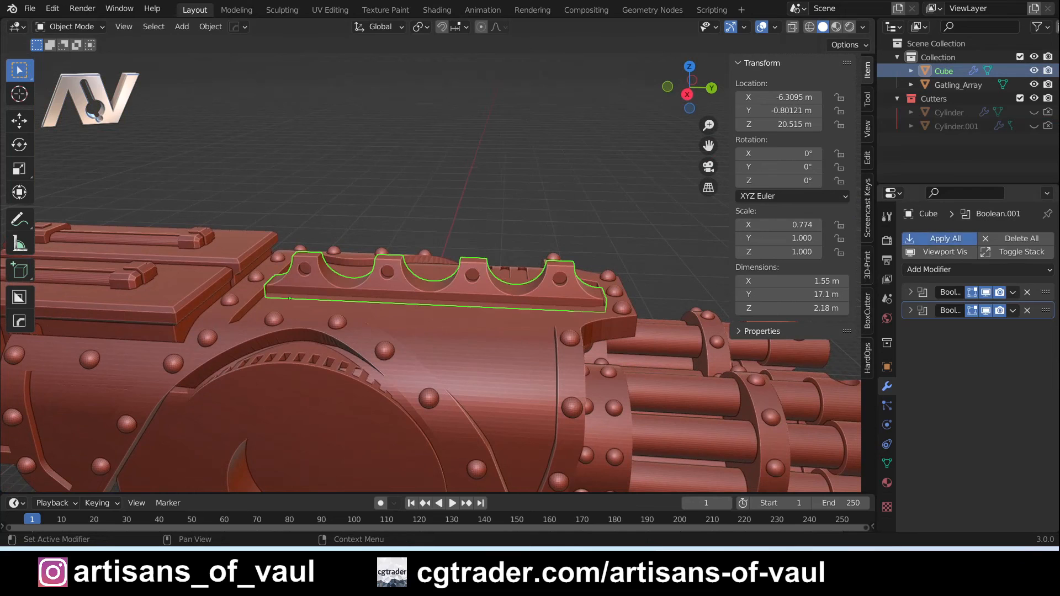
Step: Apply All of the trim's booleans, hide the leftover cube, and select Gatling_Array
left_click(944, 238)
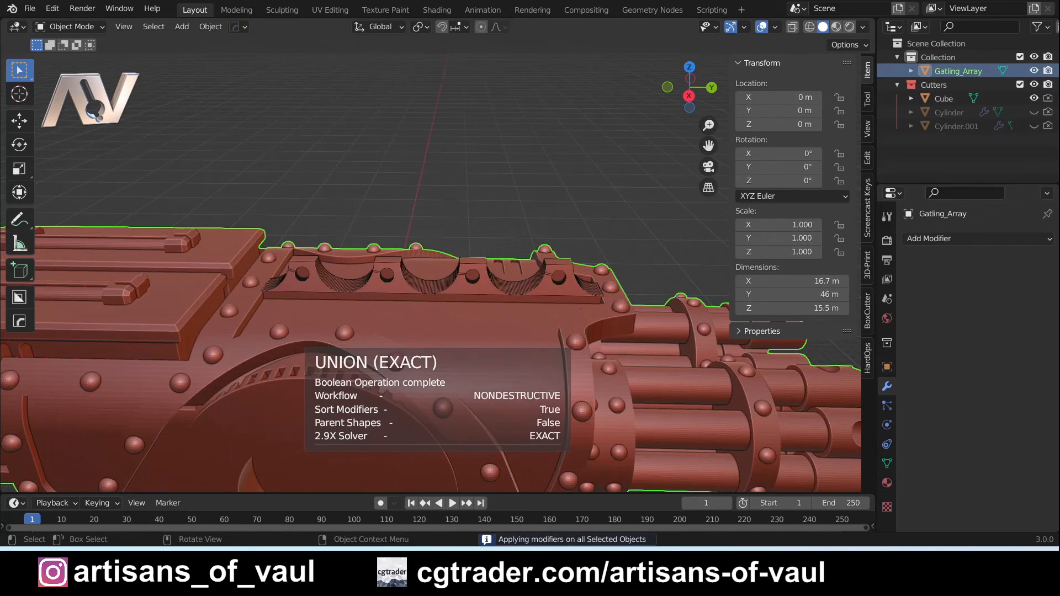
left_click(943, 98)
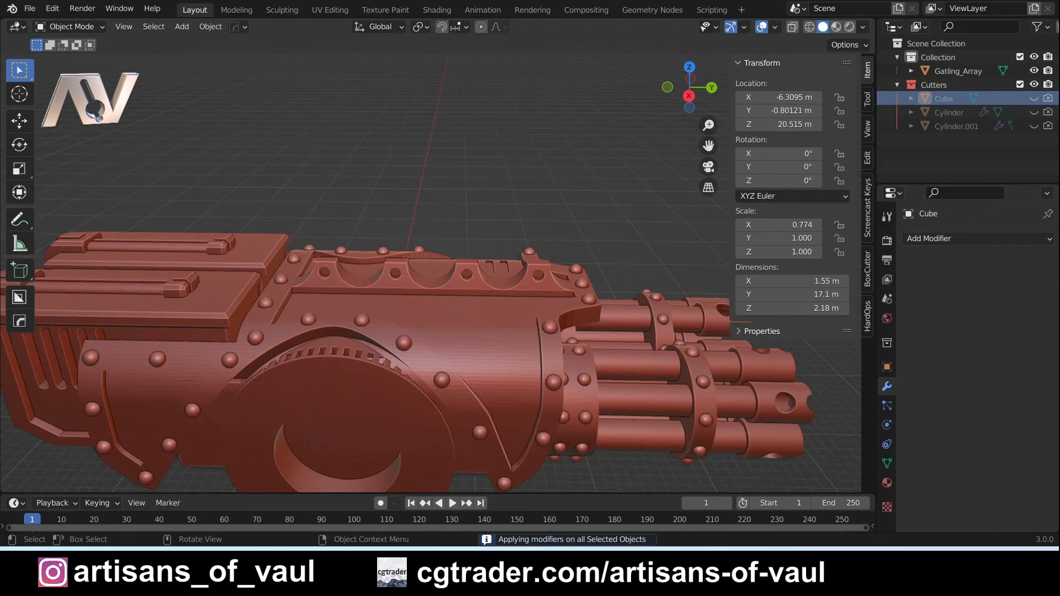
left_click(958, 70)
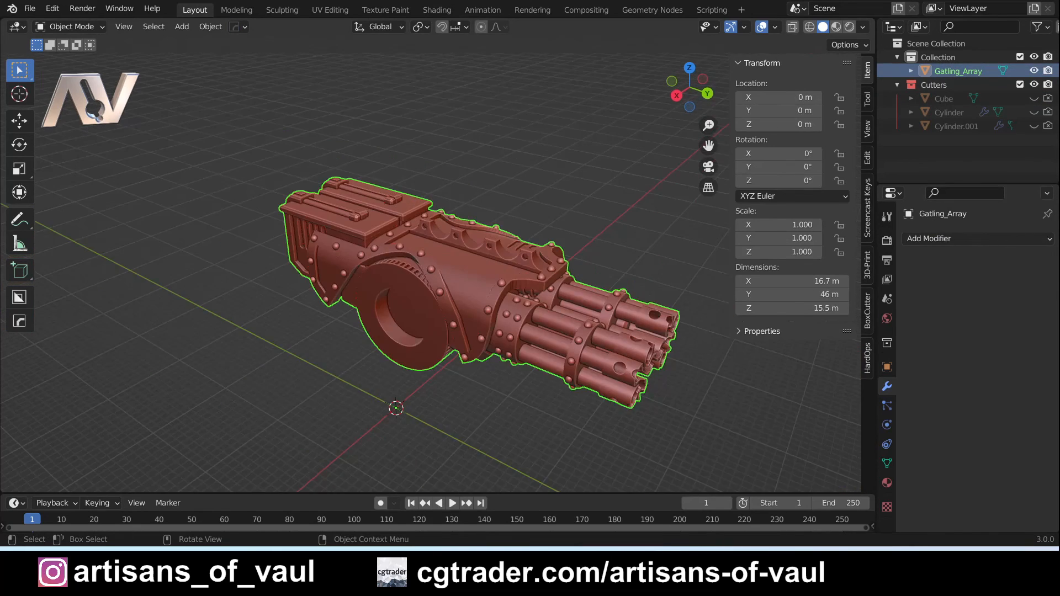